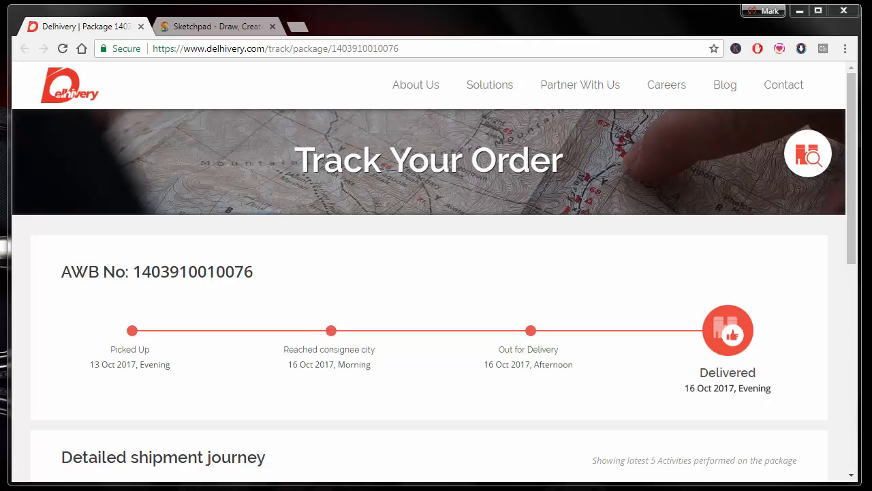
mouse_move(861, 33)
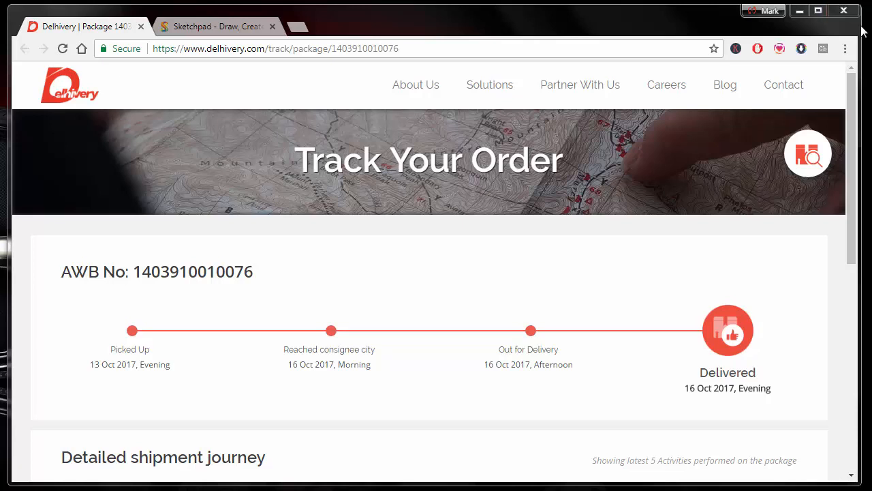
mouse_move(267, 263)
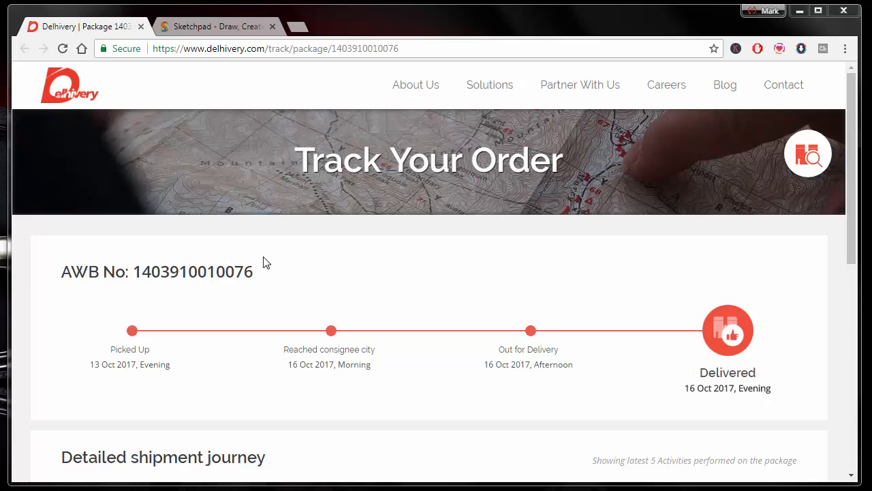
mouse_move(262, 257)
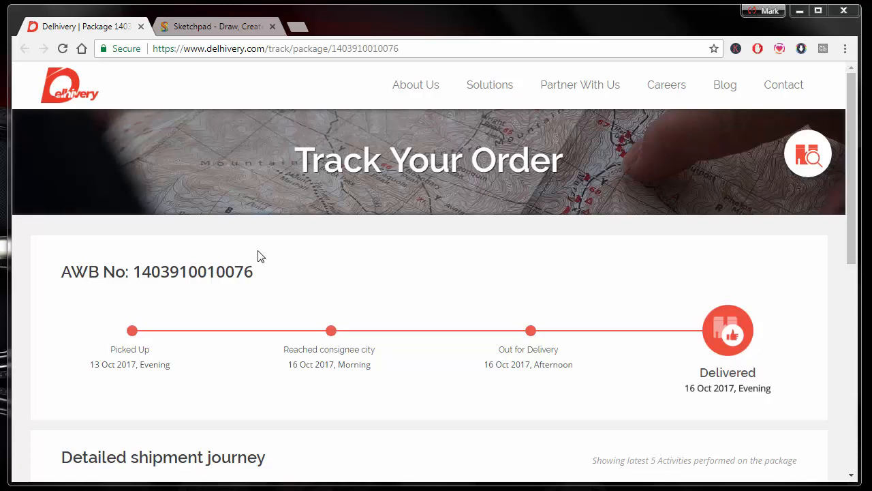
mouse_move(354, 226)
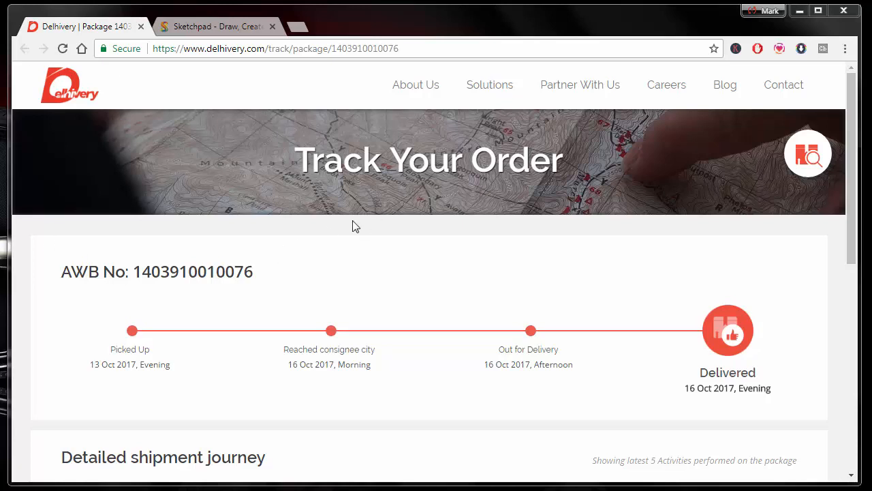
mouse_move(286, 273)
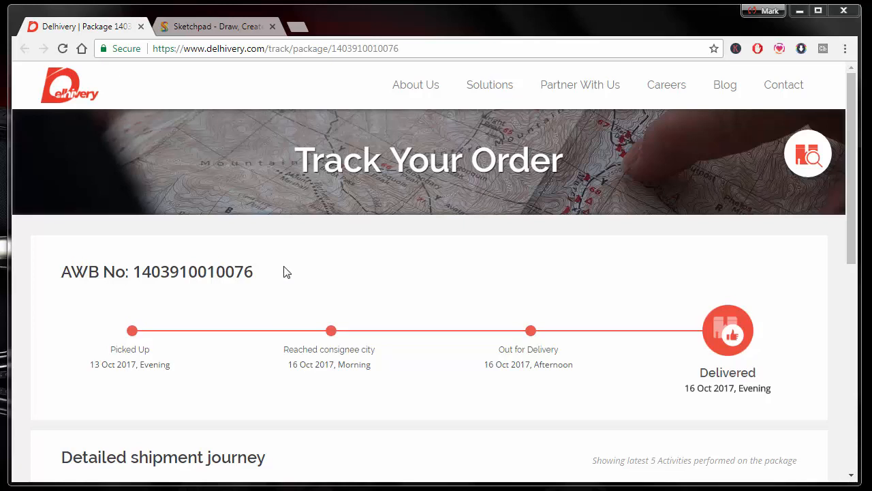
Reload the Delhivery package tracking page and scroll back to the top
scroll(down, 3)
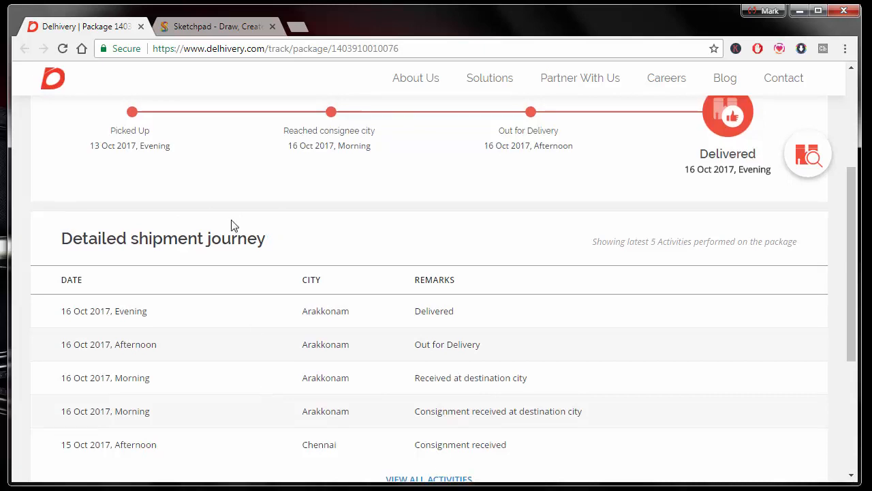
click(276, 49)
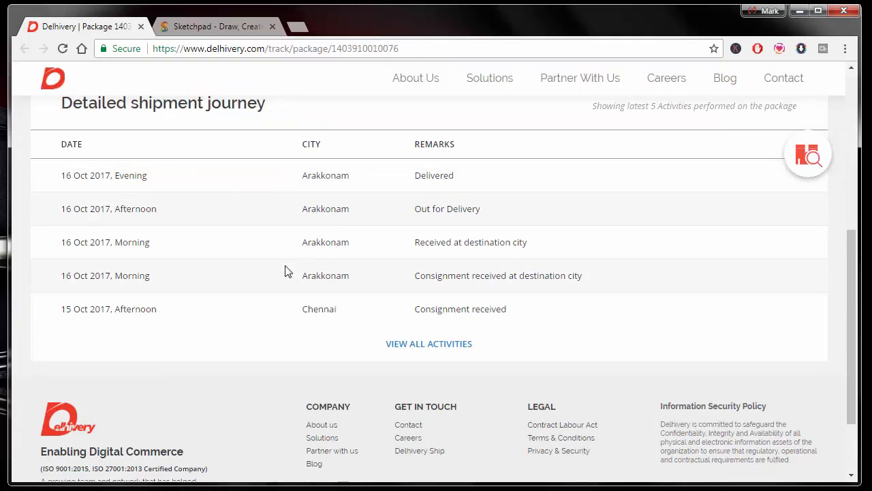
mouse_move(256, 244)
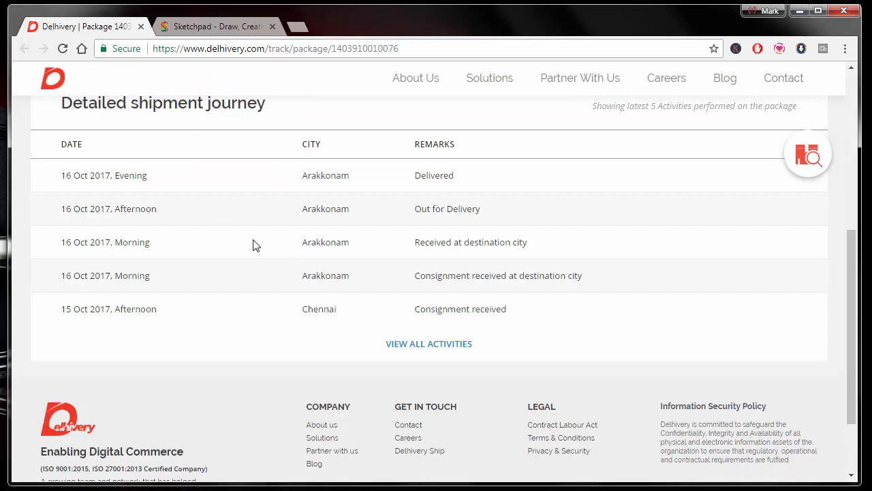
scroll(up, 3)
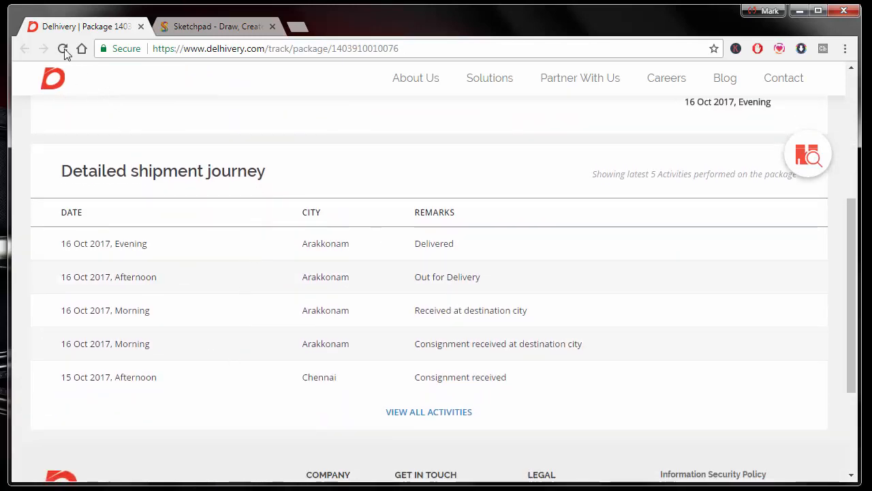
click(63, 49)
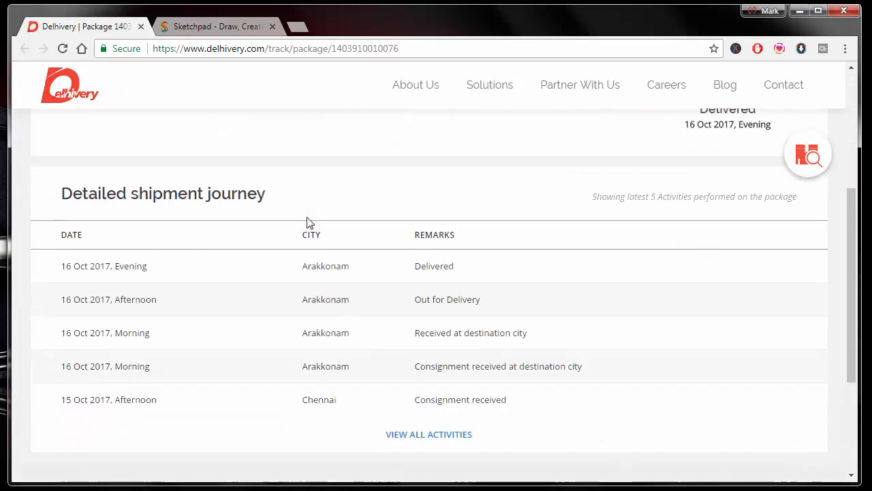
Expand the Detailed shipment journey with VIEW ALL ACTIVITIES to show every activity
scroll(up, 3)
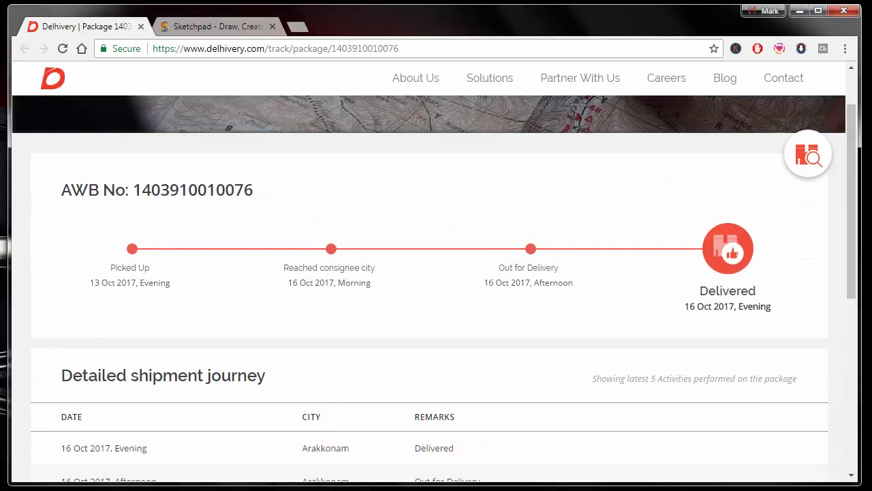
scroll(down, 3)
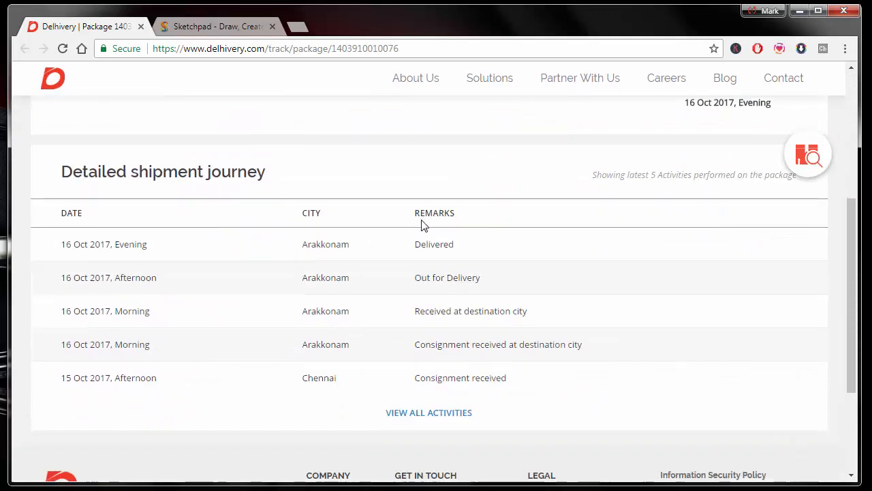
click(428, 412)
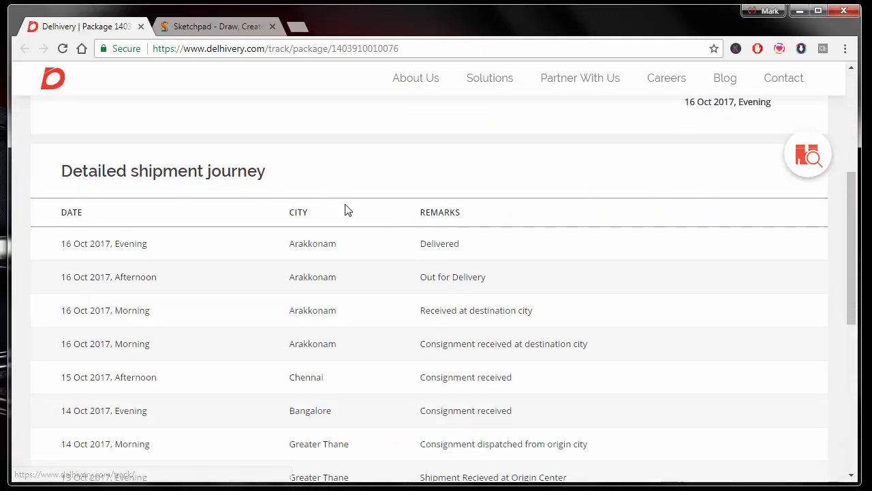
scroll(down, 3)
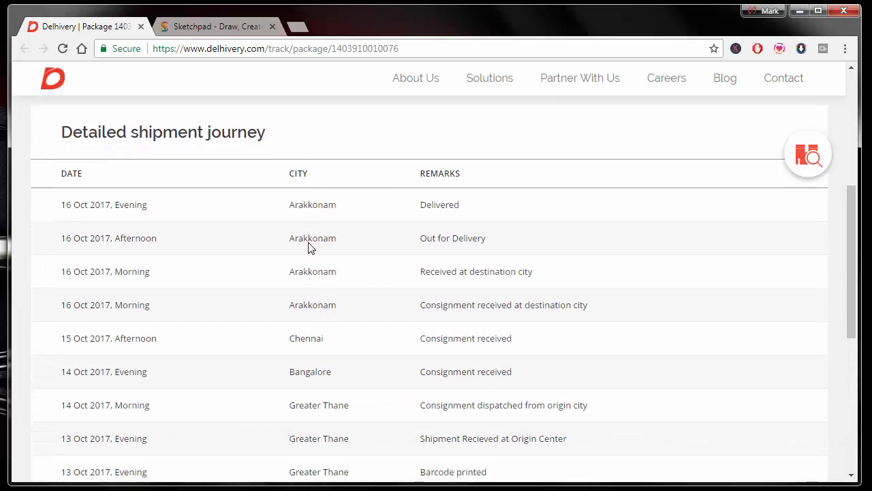
scroll(up, 3)
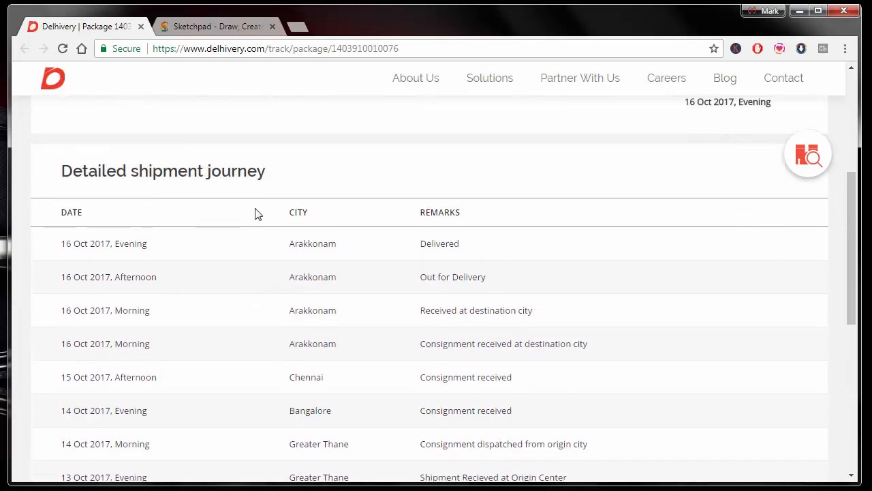
mouse_move(207, 286)
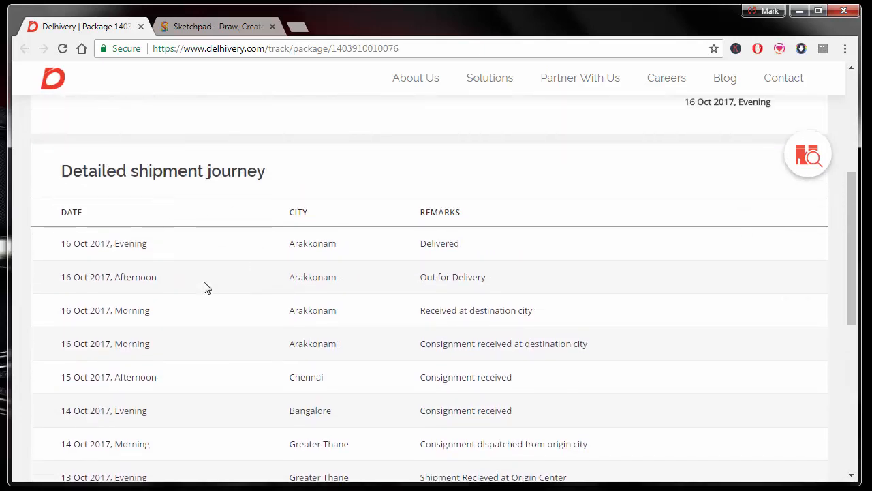
mouse_move(210, 167)
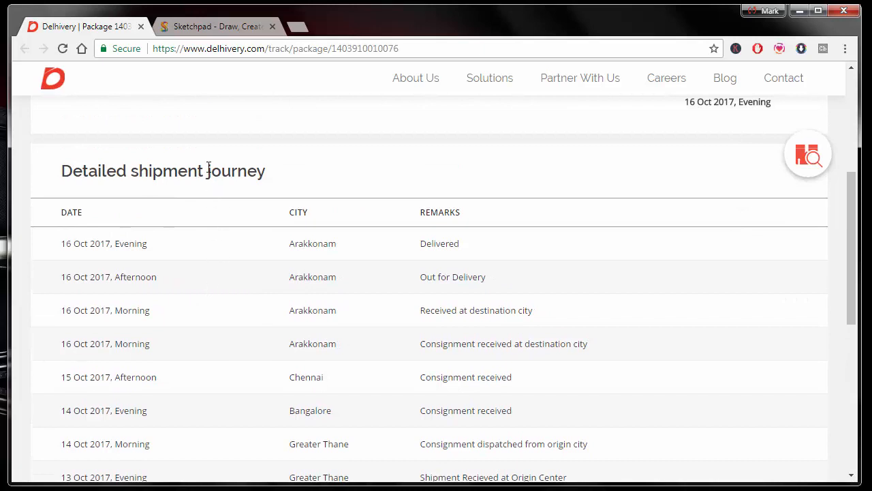
mouse_move(212, 166)
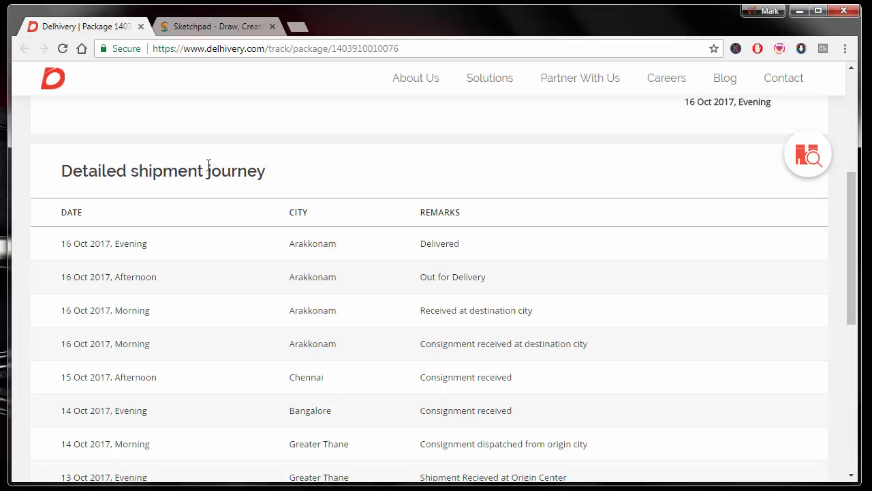
mouse_move(275, 346)
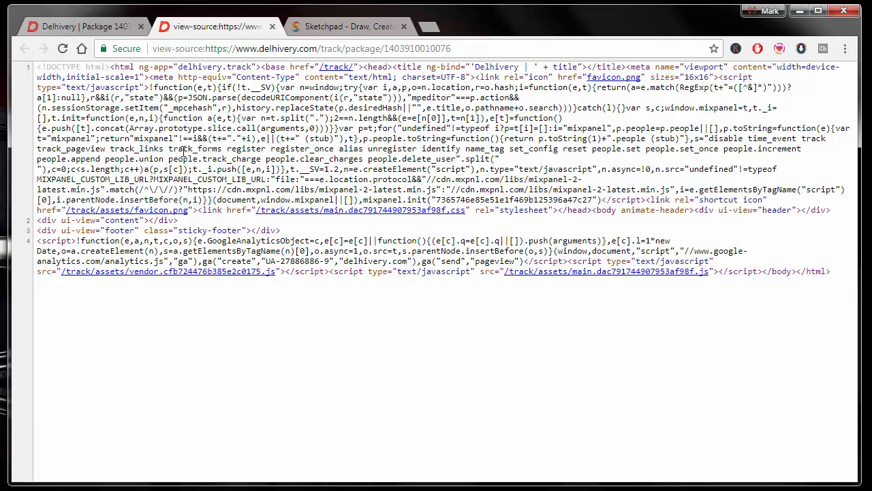
mouse_move(81, 26)
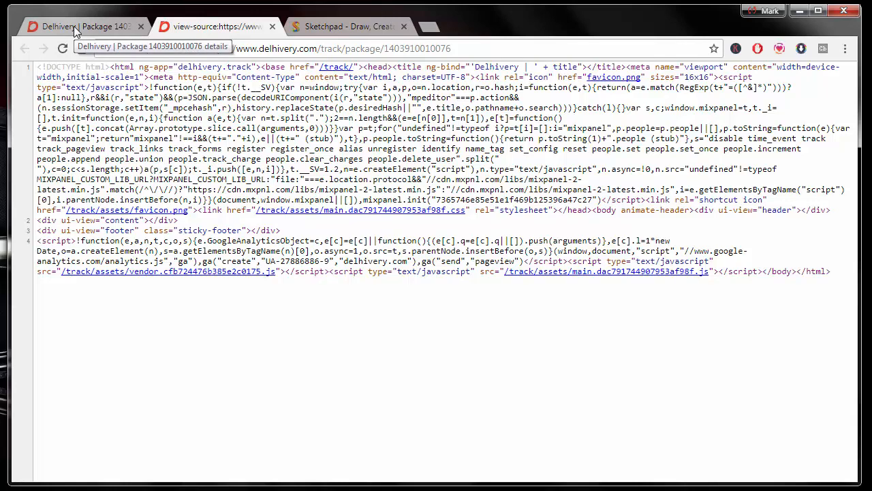
Bring up developer tools for the tracking page via Inspect on the page context menu
click(82, 26)
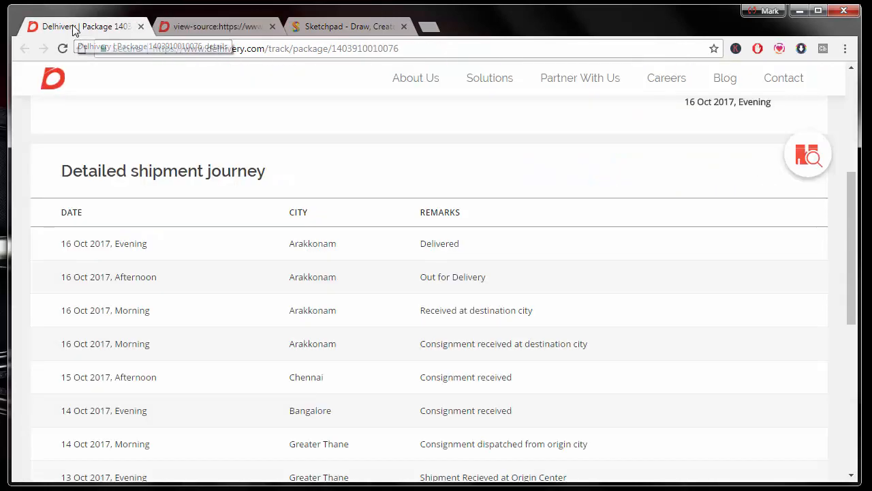
mouse_move(219, 469)
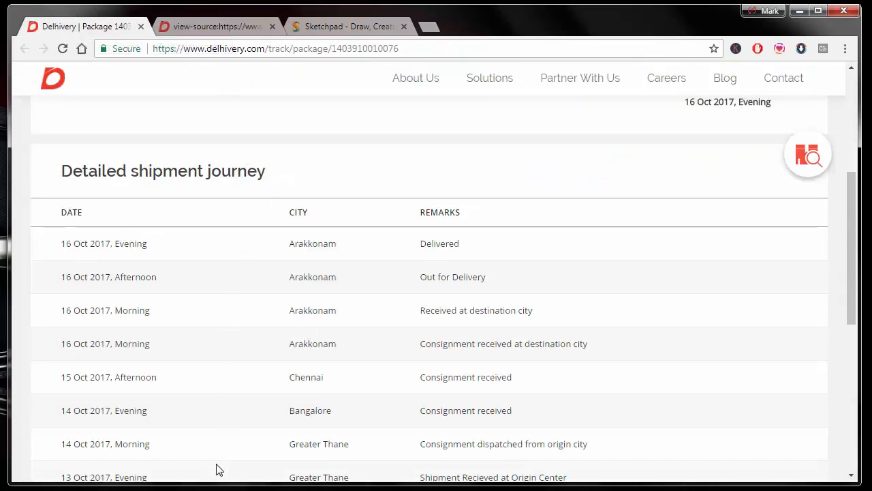
mouse_move(199, 188)
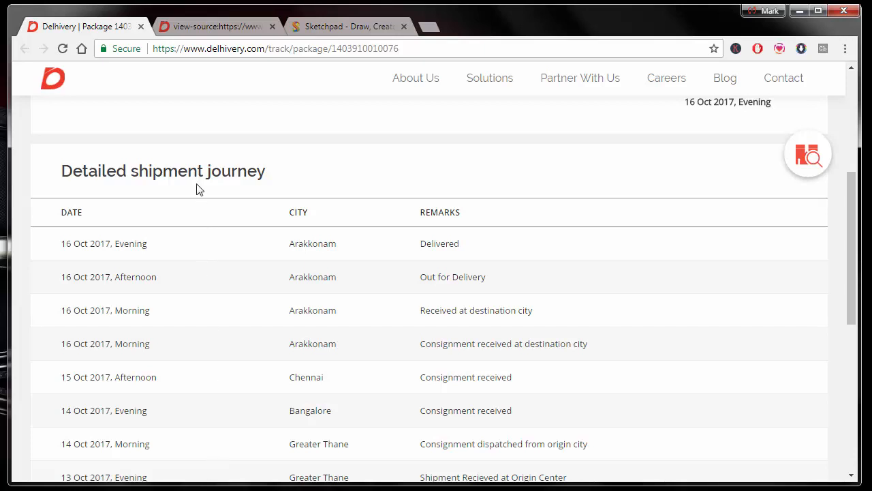
mouse_move(205, 187)
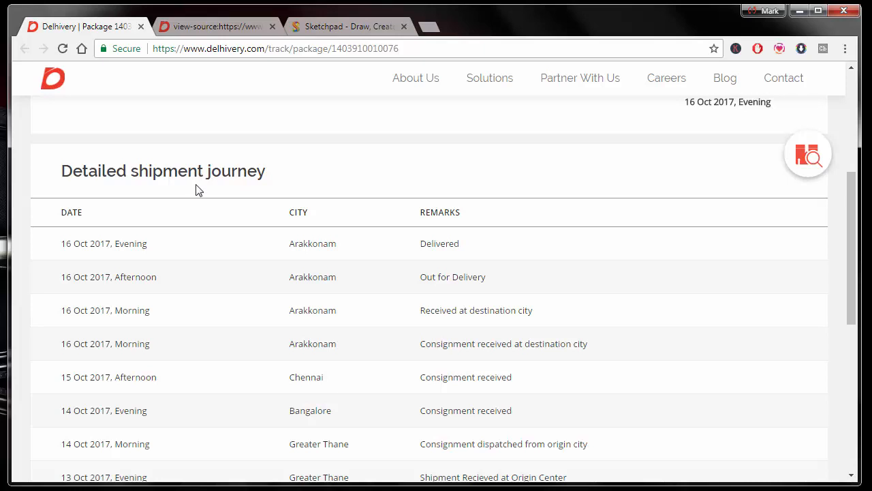
mouse_move(164, 150)
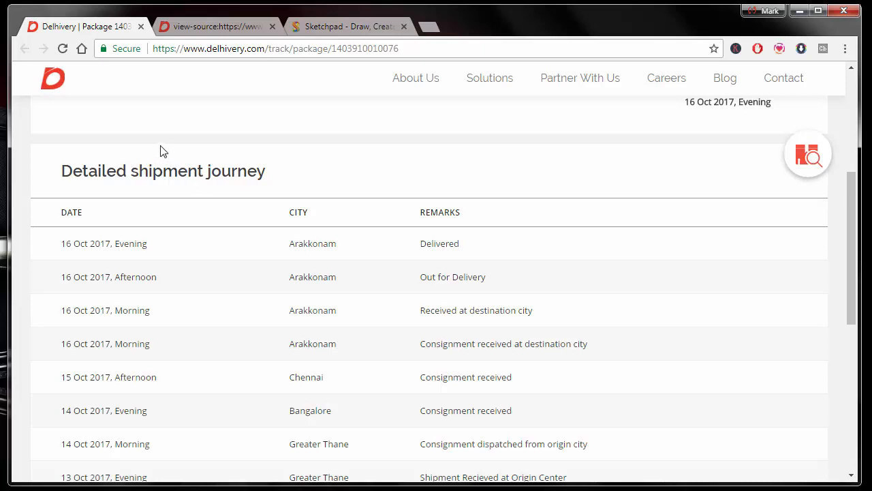
right_click(160, 141)
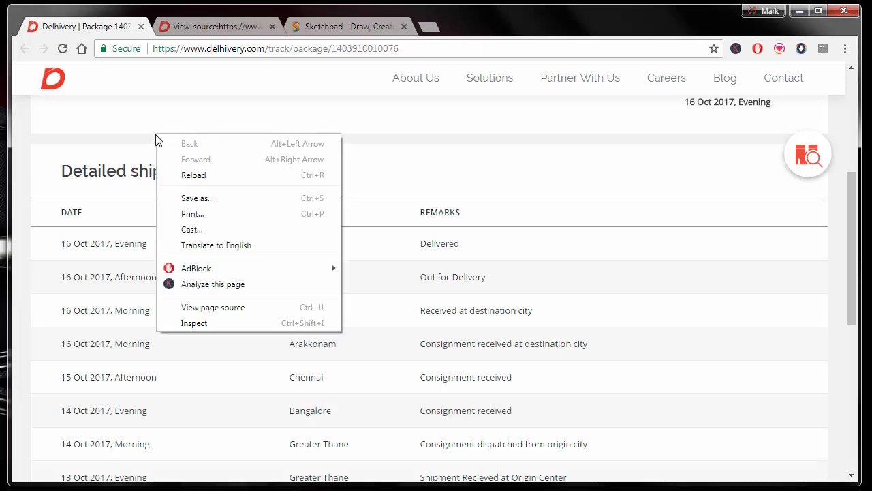
mouse_move(194, 321)
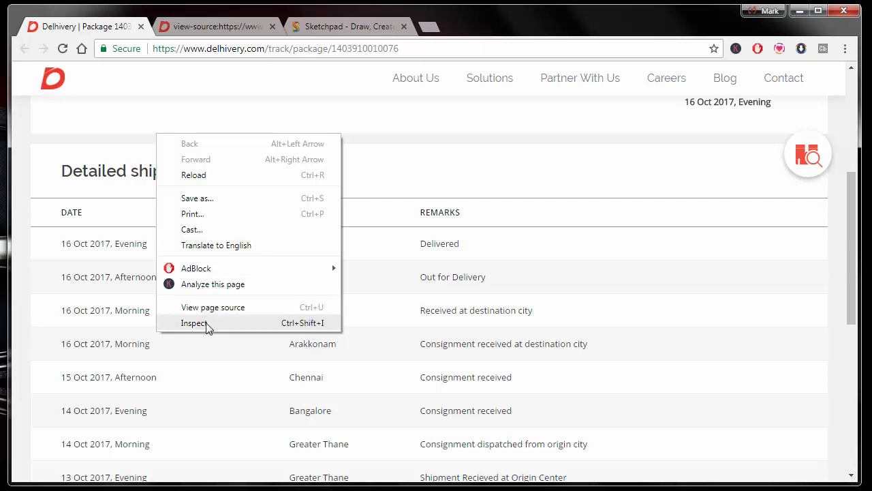
click(194, 321)
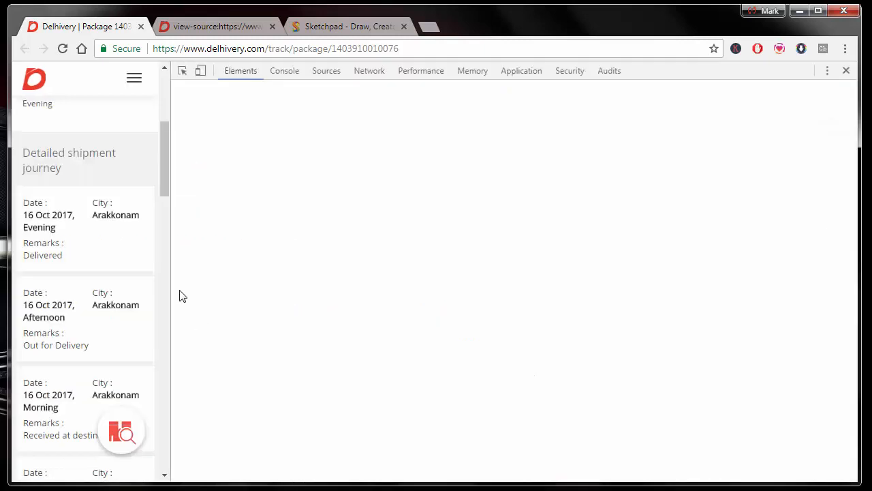
View the page's HTML in Elements, then switch to the empty JavaScript Console
click(239, 71)
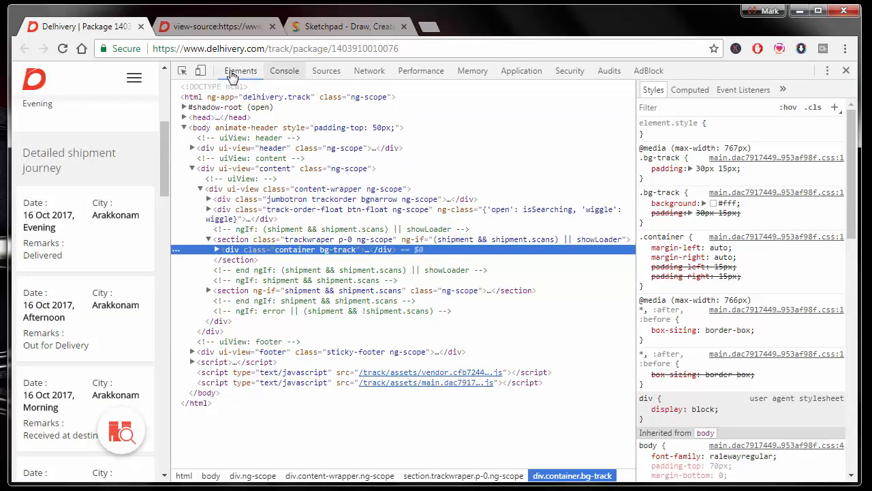
click(283, 71)
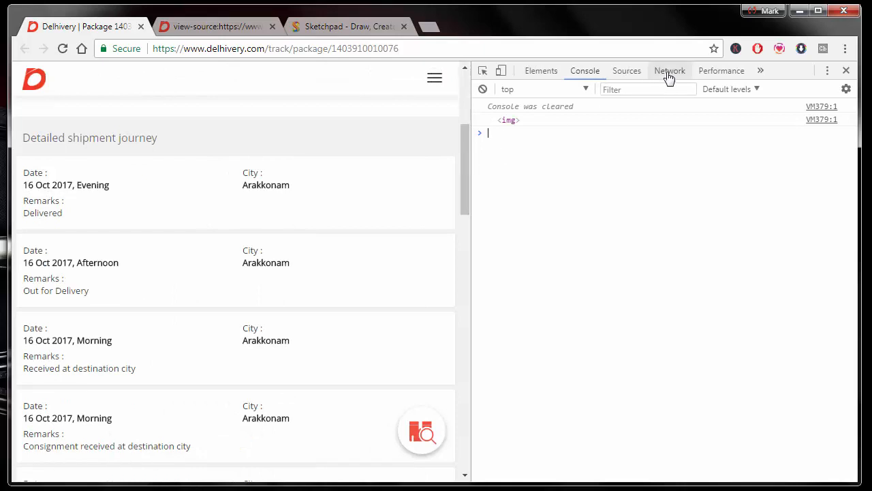
Record all network requests in the Network panel by reloading the tracking page
click(670, 71)
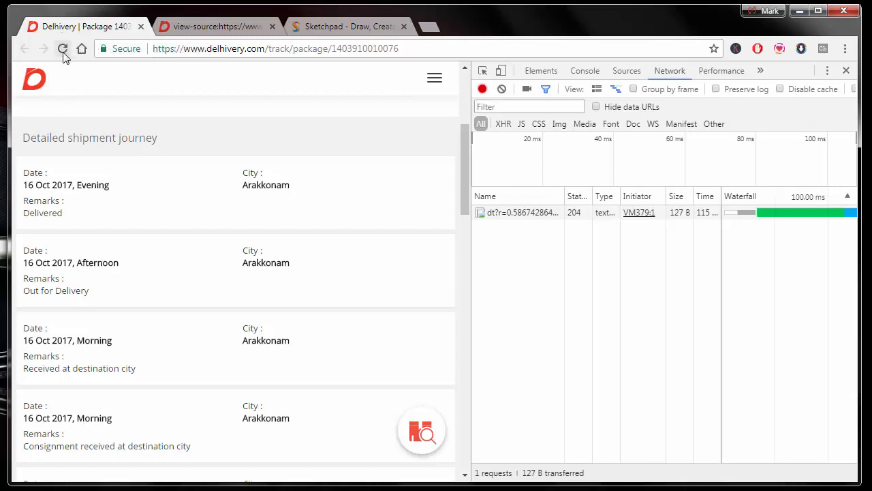
click(62, 49)
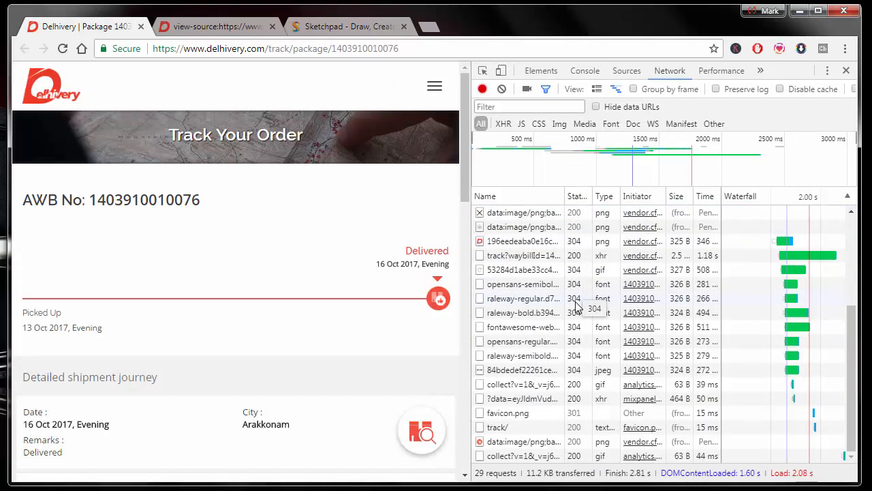
mouse_move(545, 338)
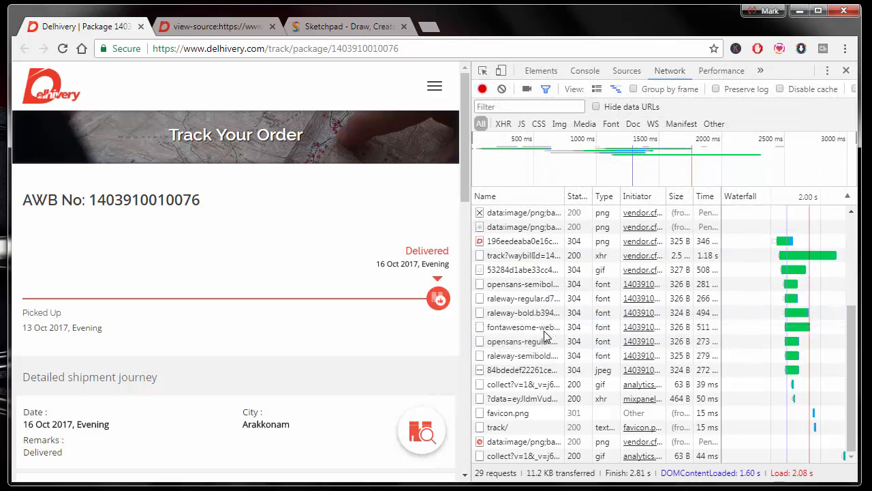
mouse_move(156, 305)
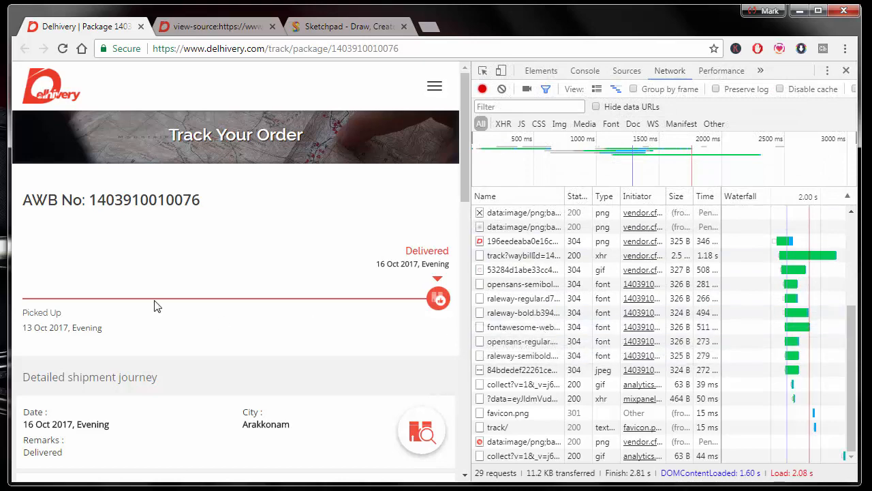
scroll(down, 3)
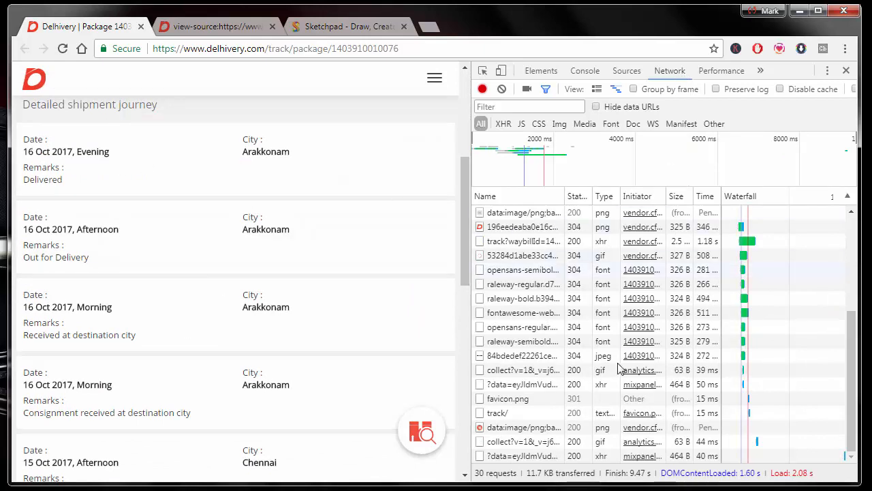
mouse_move(616, 385)
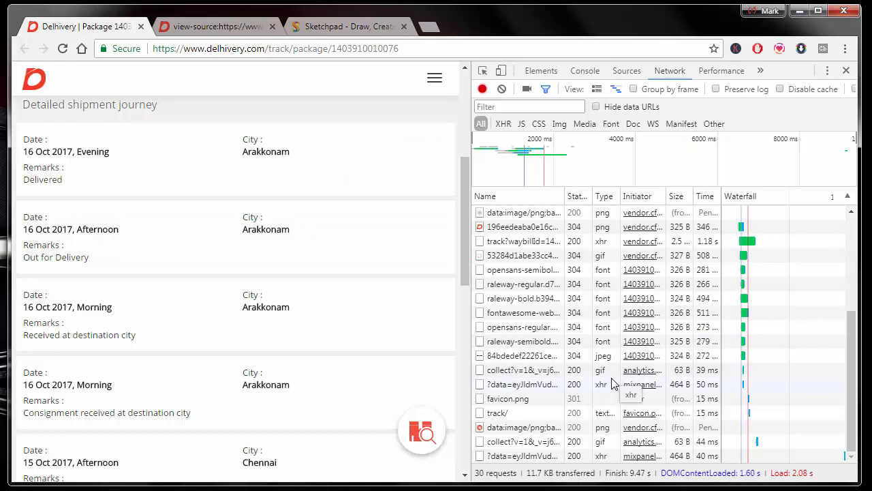
mouse_move(503, 122)
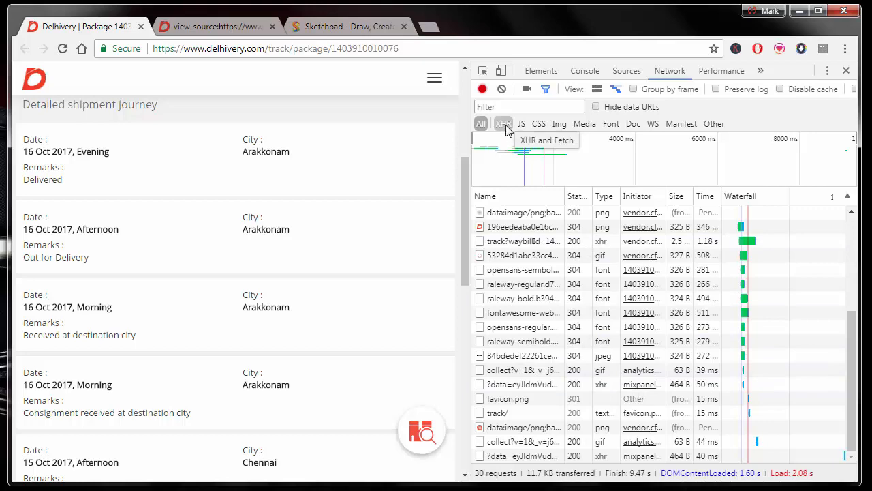
Filter the network list to XHR and inspect the first request's headers and preview
click(503, 123)
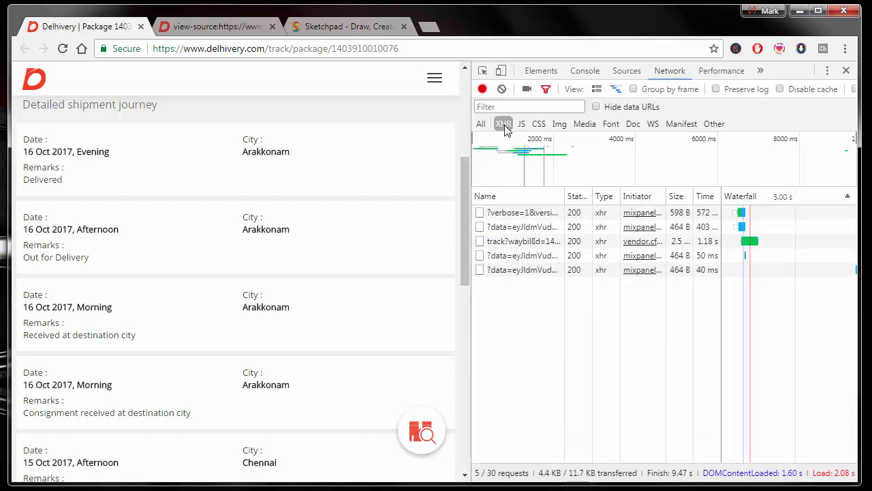
mouse_move(529, 232)
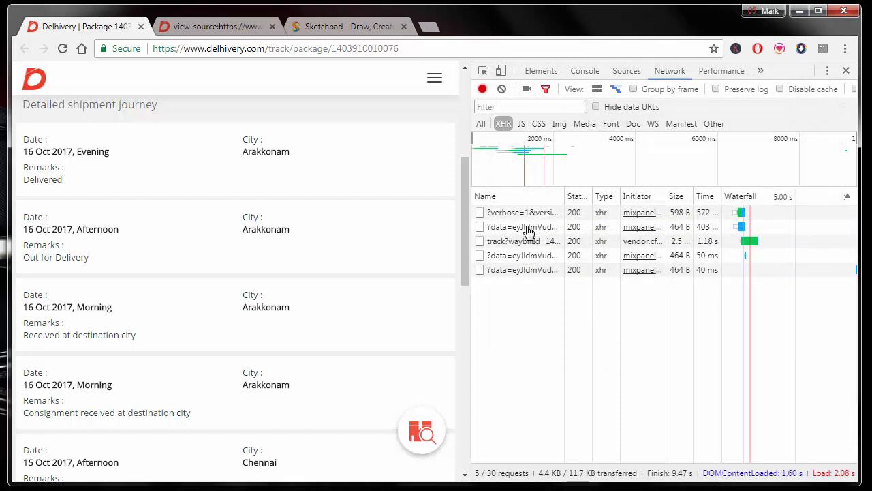
mouse_move(524, 212)
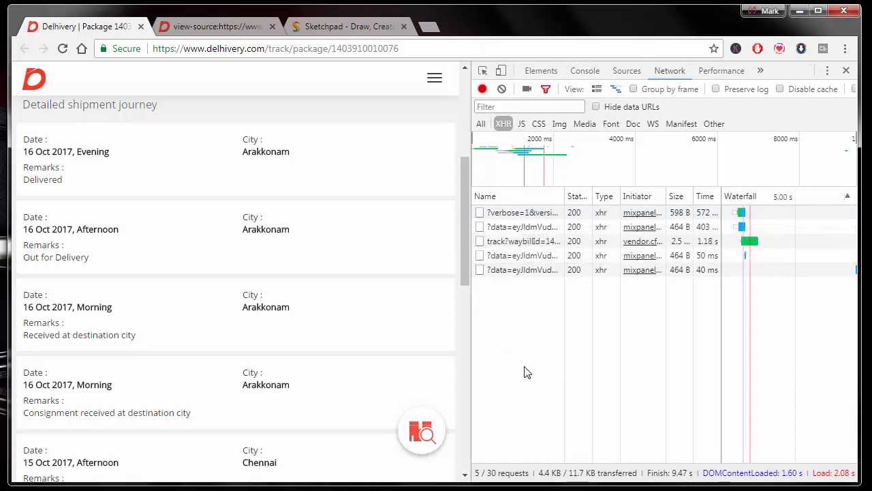
mouse_move(516, 346)
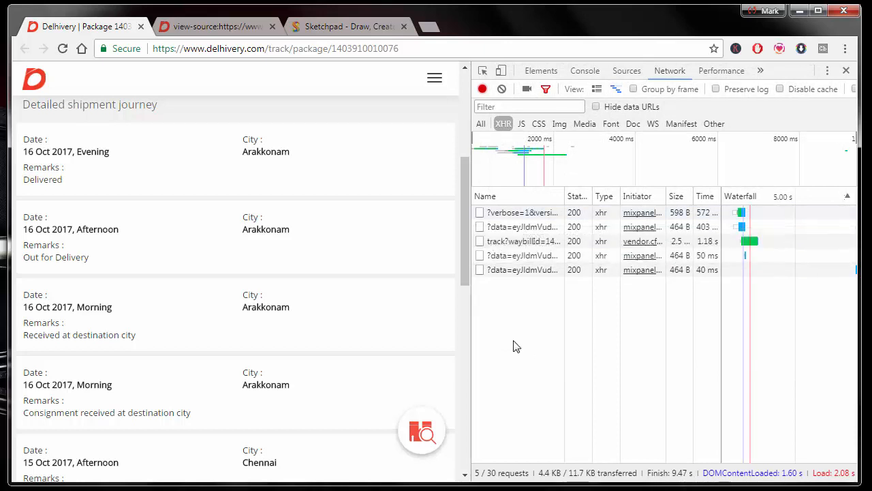
click(520, 213)
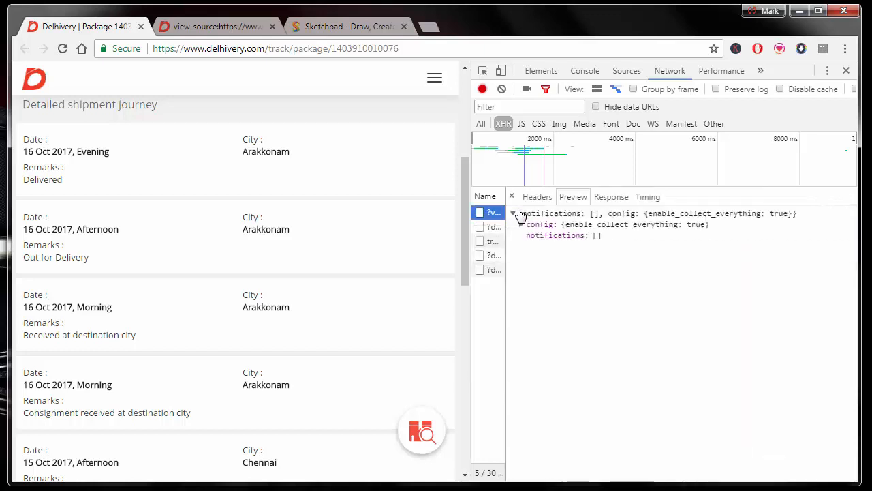
click(537, 196)
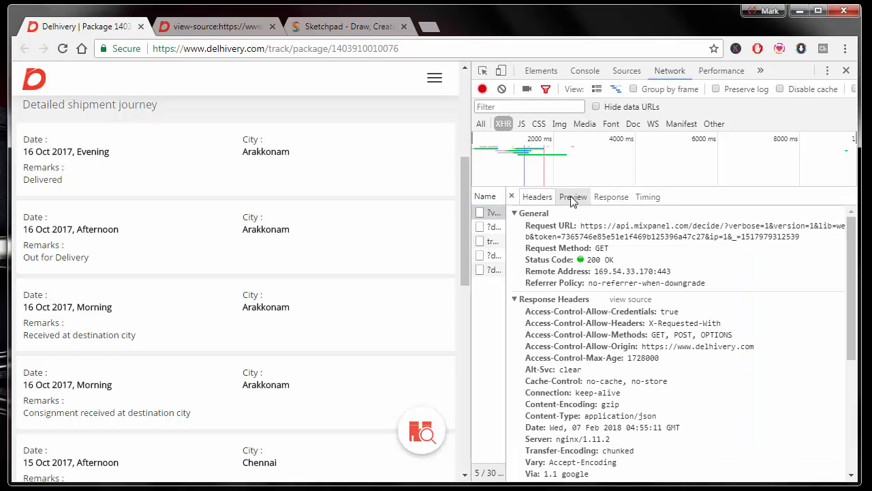
click(572, 196)
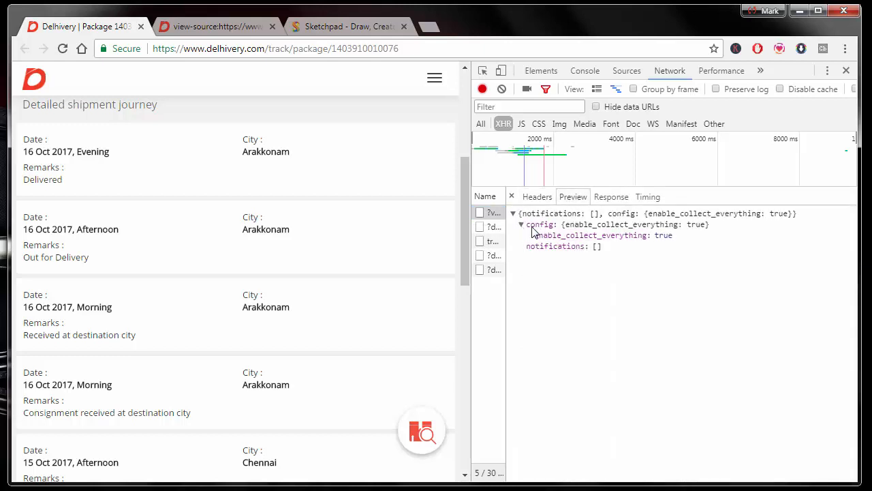
mouse_move(521, 295)
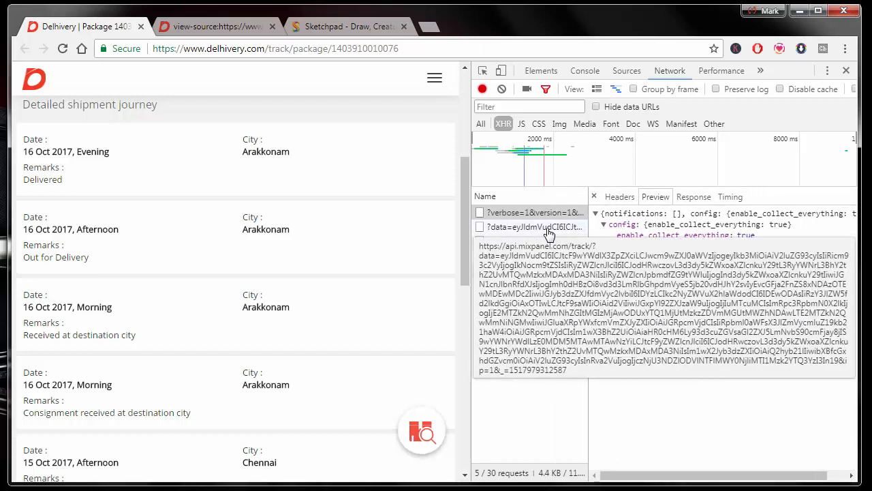
Select the track?waybillId request and show its Headers with the amazonaws request URL
click(534, 226)
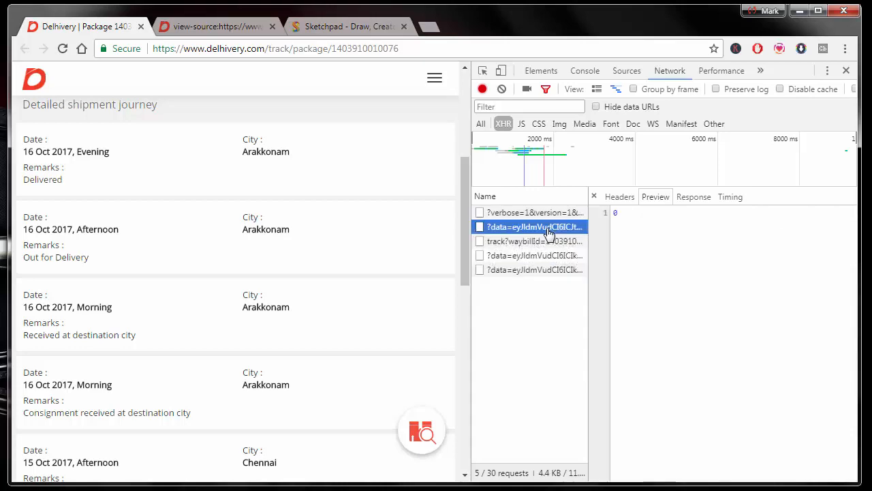
mouse_move(534, 239)
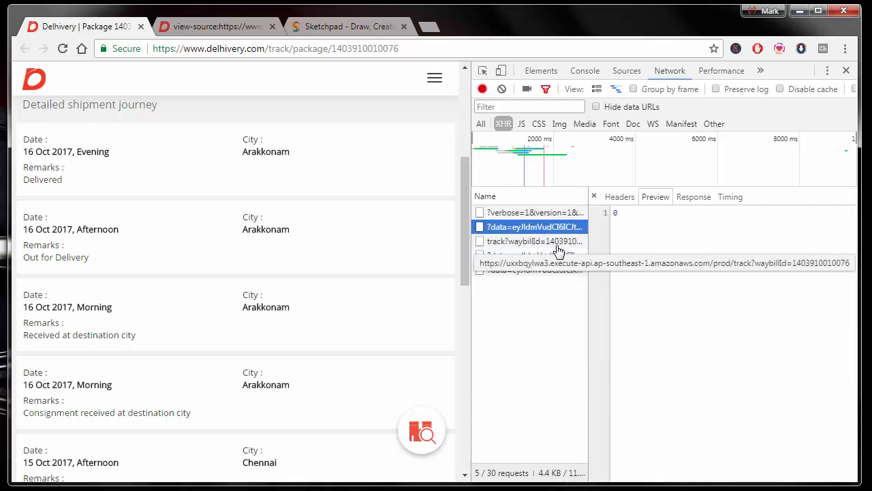
click(534, 240)
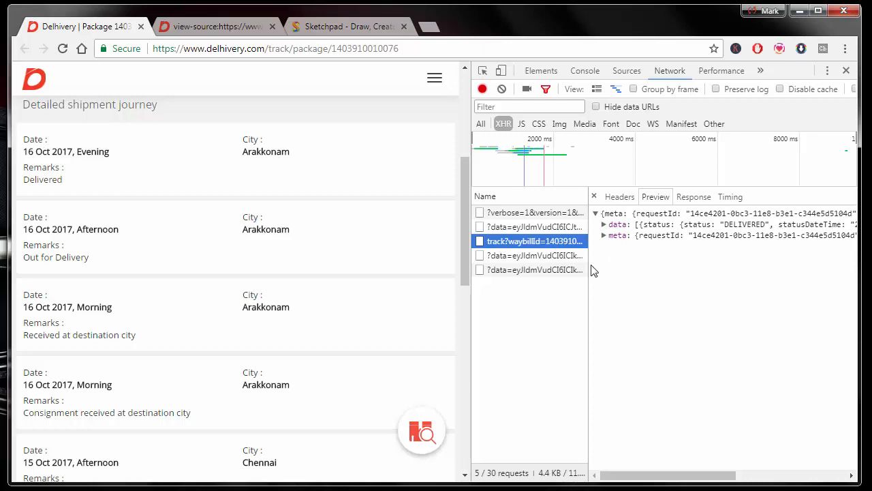
drag(589, 273, 520, 273)
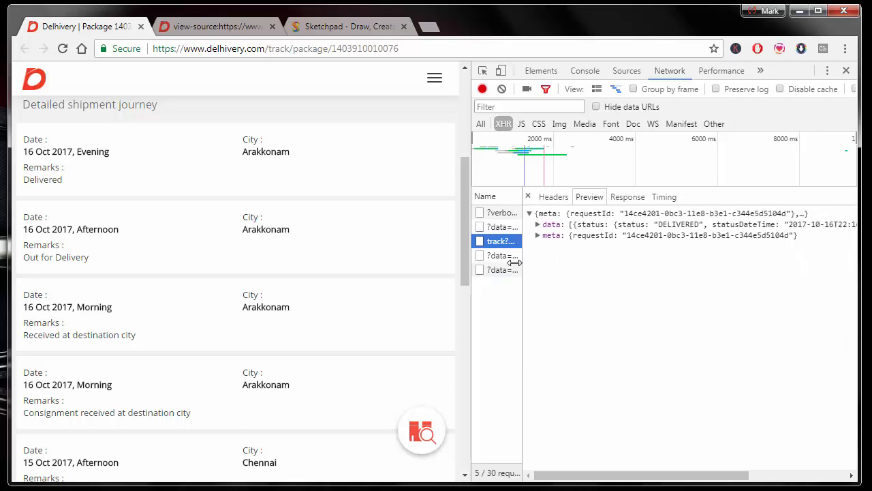
click(553, 196)
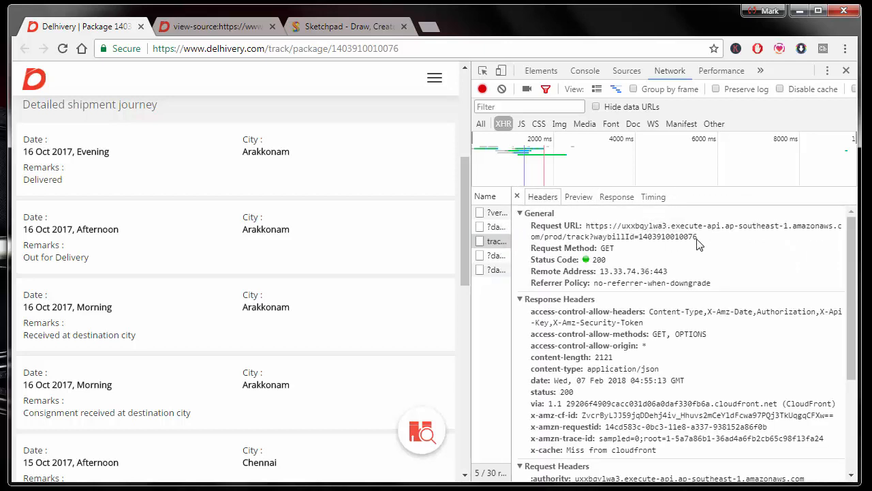
Load the amazonaws track?waybillId request URL in a new tab to see the raw JSON shipment history
double_click(648, 226)
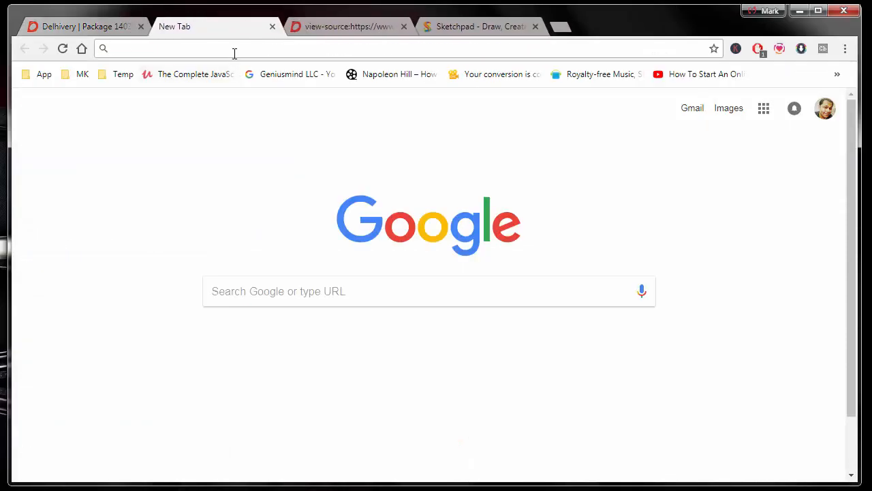
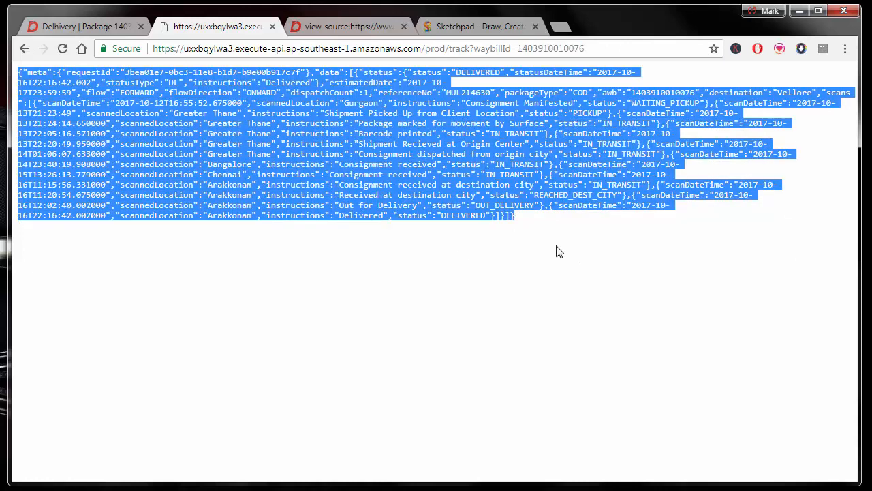
mouse_move(557, 251)
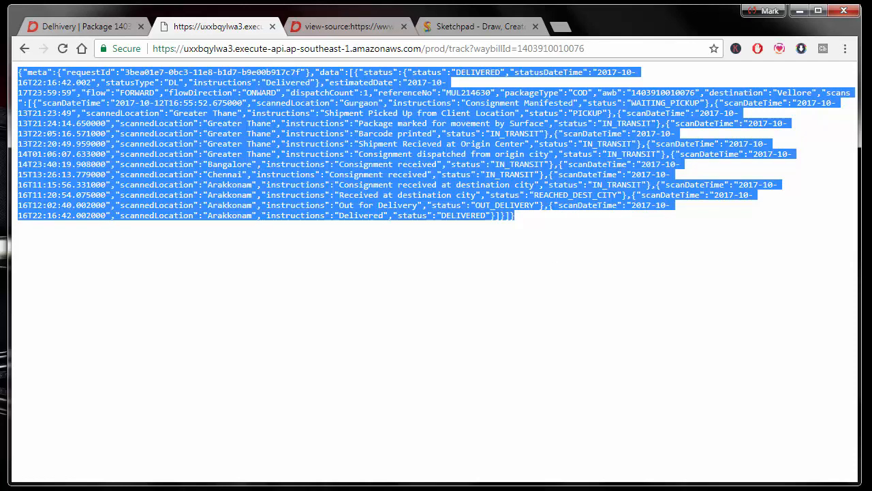
click(82, 26)
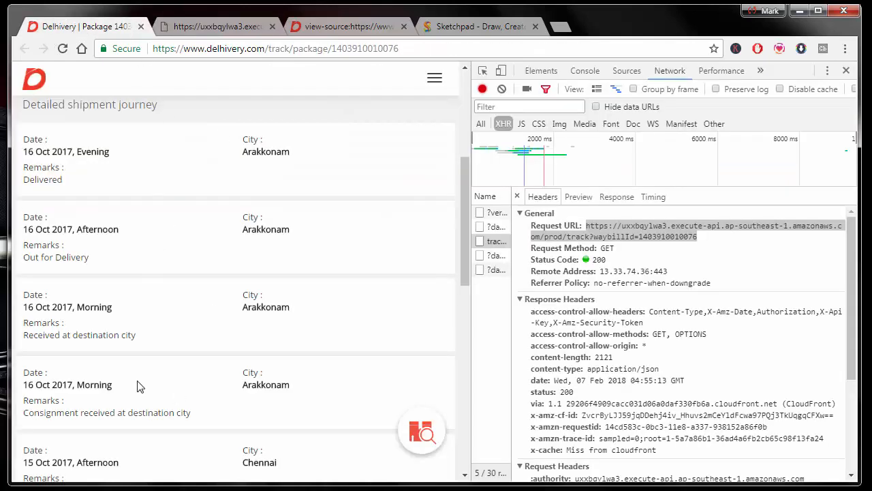
mouse_move(286, 27)
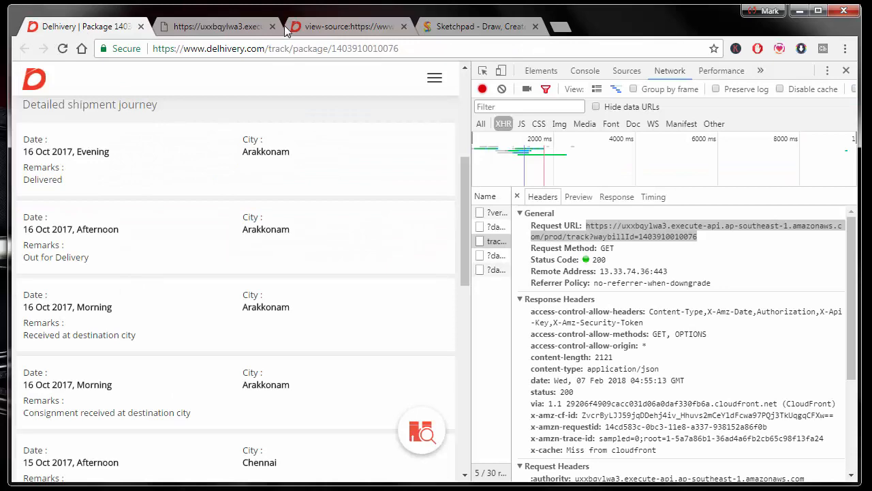
click(216, 26)
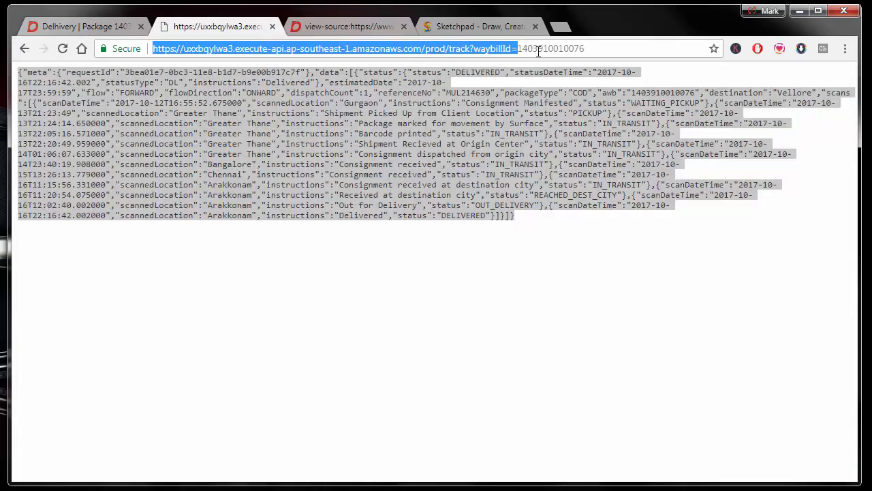
mouse_move(597, 192)
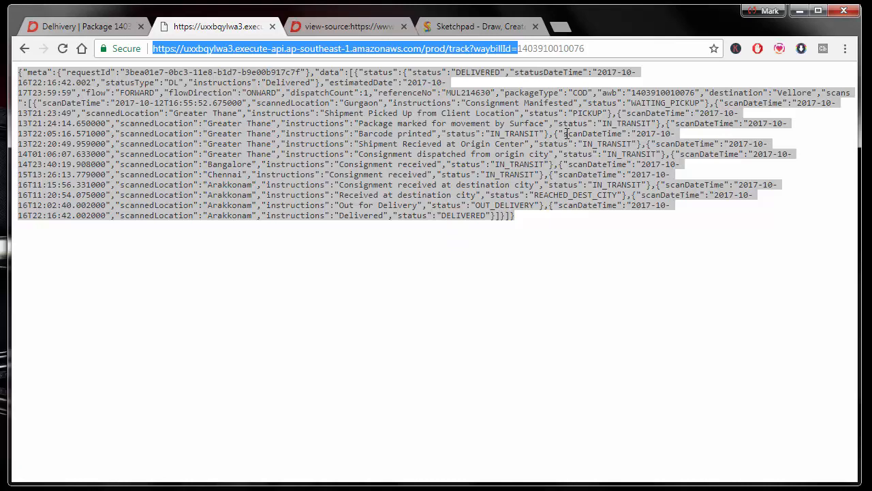
Sketch a box labelled web containing a page with text lines and a button
click(348, 26)
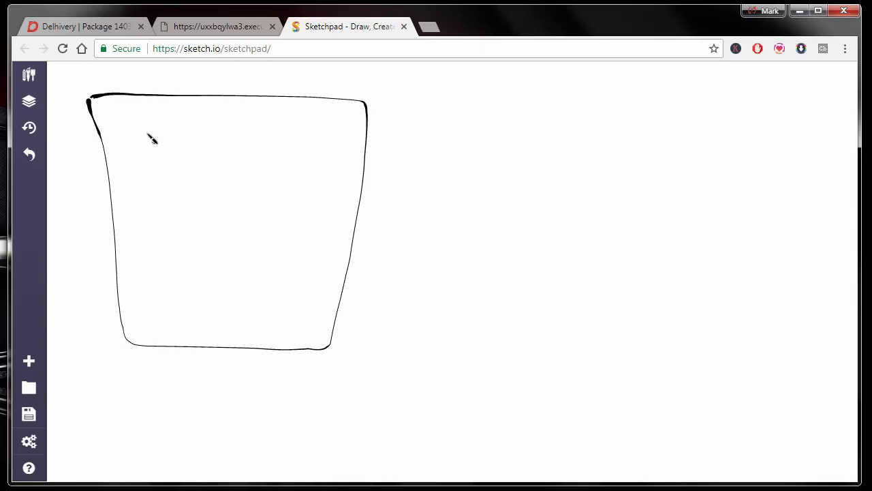
drag(143, 134, 235, 129)
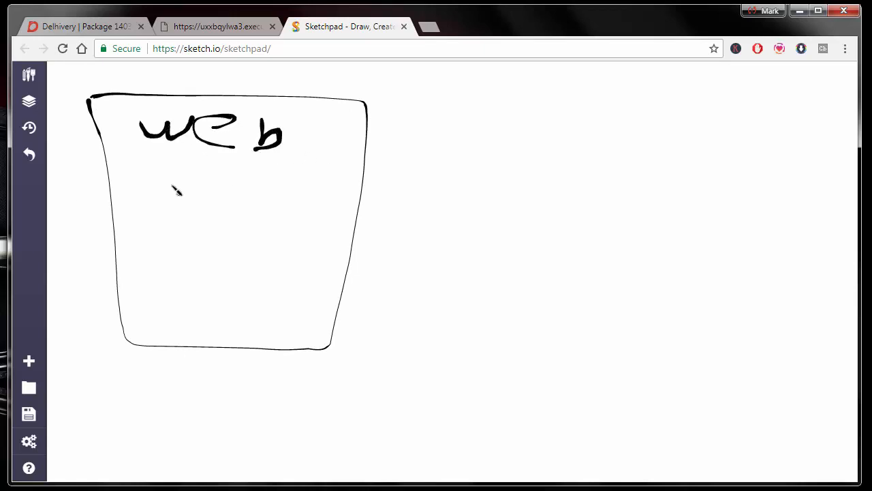
drag(148, 160, 211, 159)
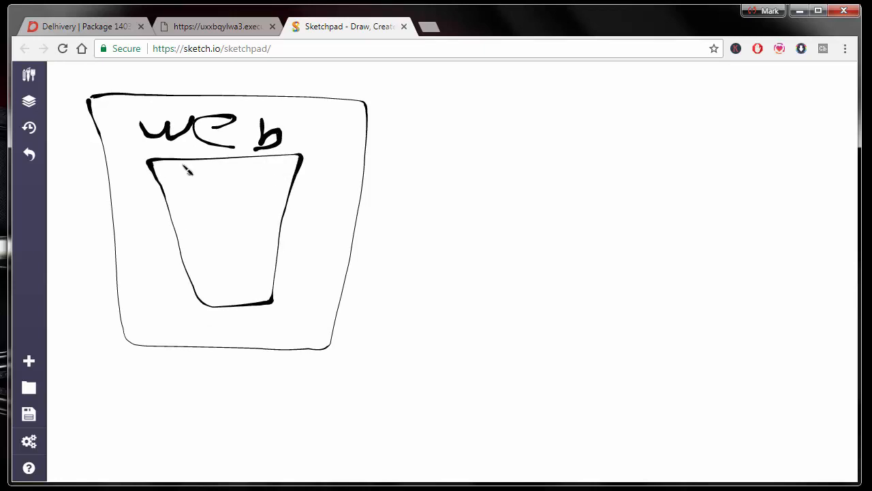
drag(156, 178, 239, 179)
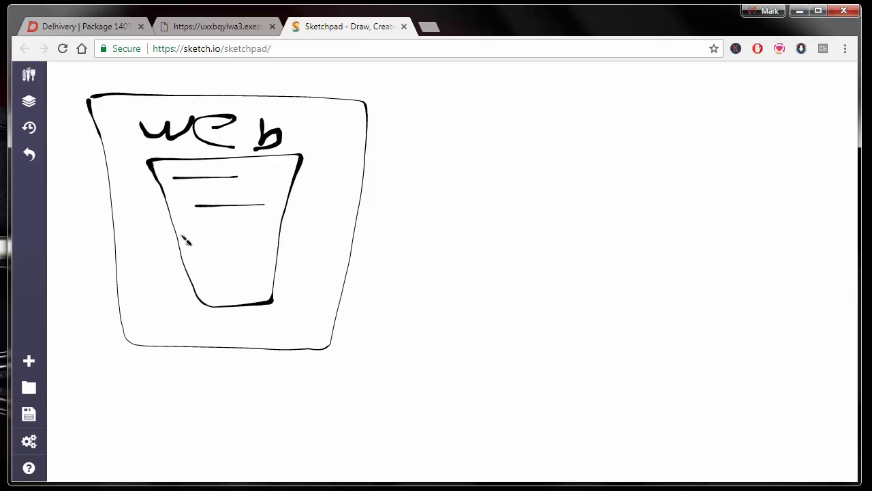
drag(198, 234, 270, 235)
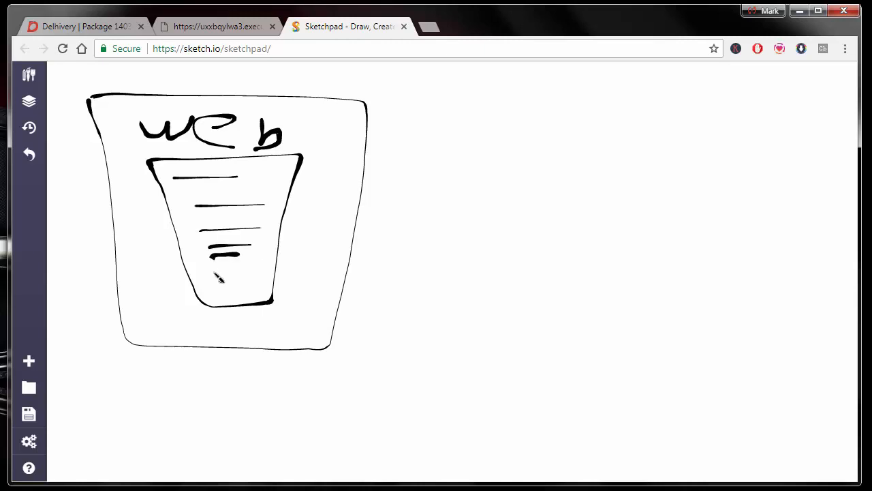
drag(216, 276, 245, 261)
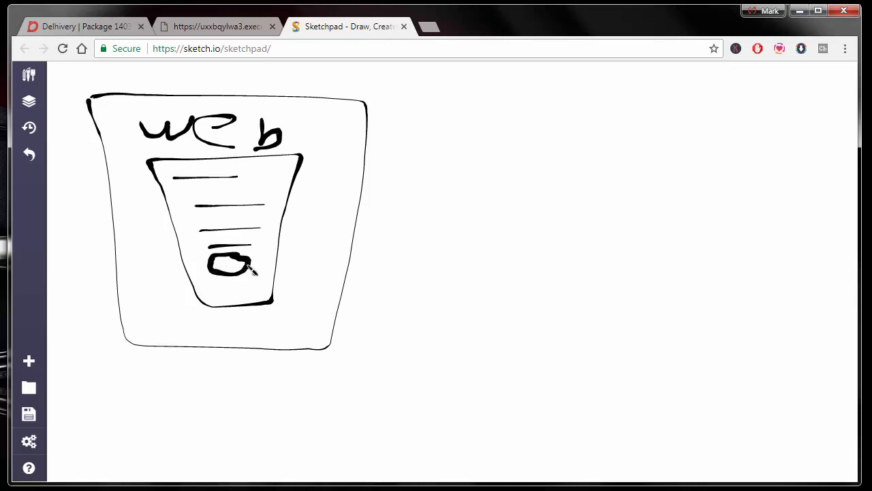
Draw a small box marked A at upper right, wired to the page button, plus a second button mark
drag(253, 265, 520, 126)
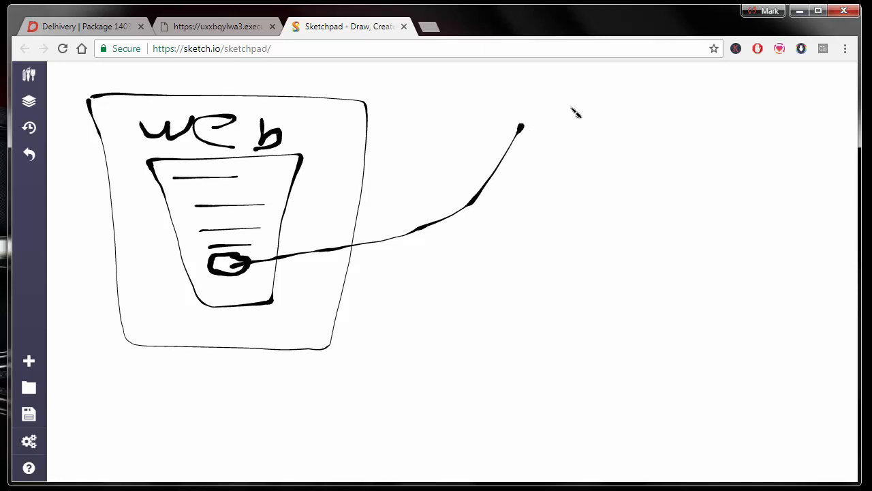
drag(542, 89, 611, 153)
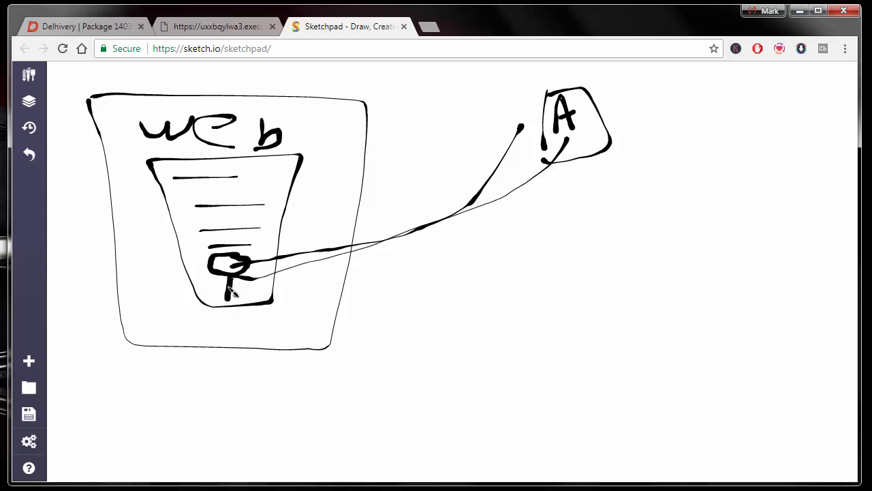
drag(218, 286, 257, 293)
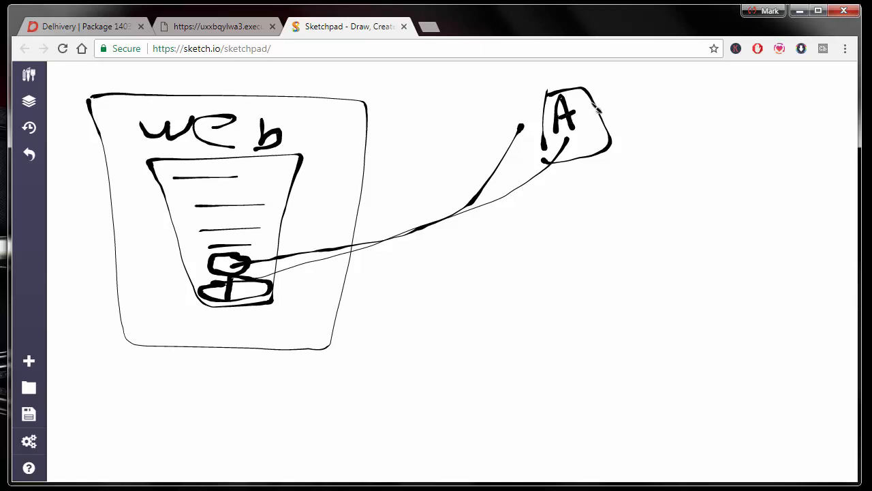
mouse_move(338, 130)
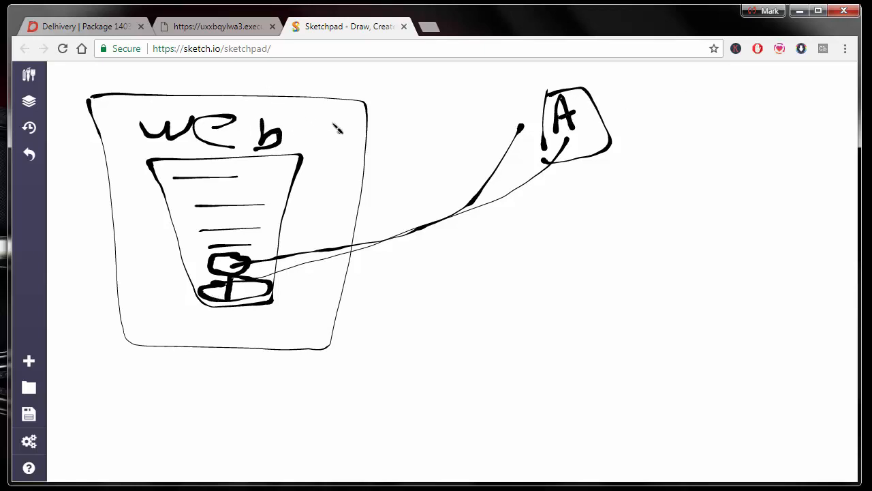
Draw a middle box with a spiral endpoint and connect it to the page button via a downward arrow
drag(334, 125, 313, 238)
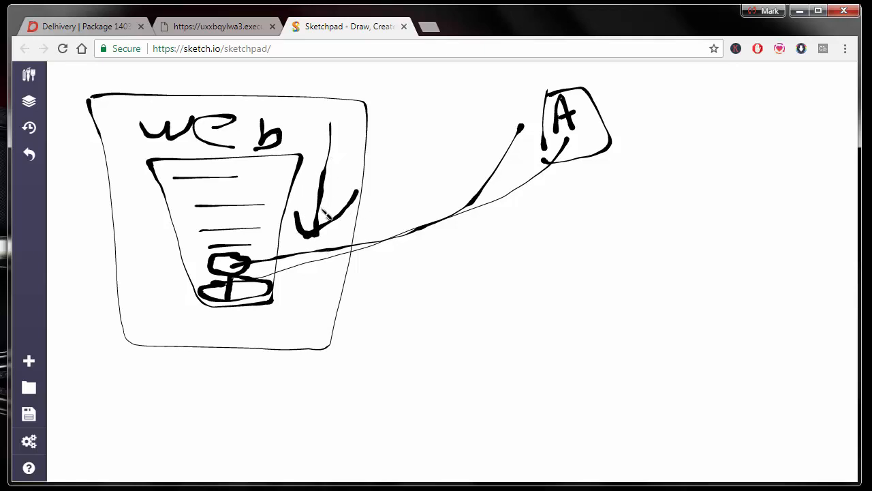
mouse_move(312, 303)
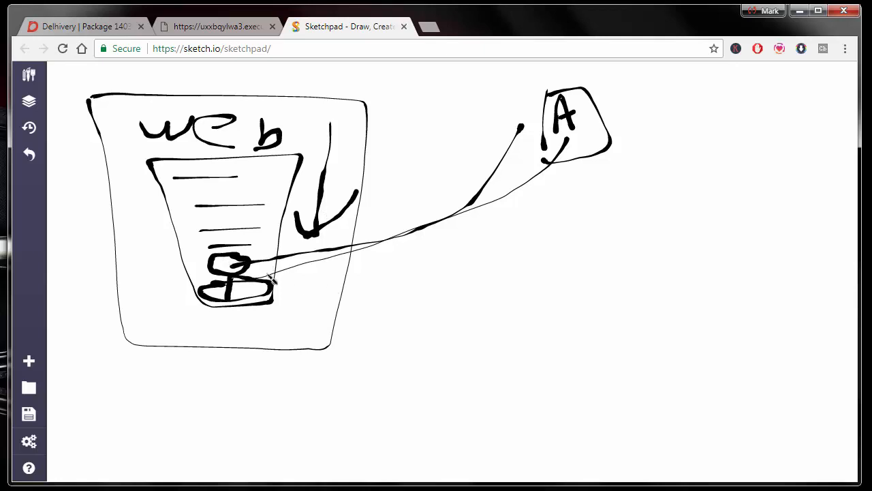
drag(571, 216, 562, 333)
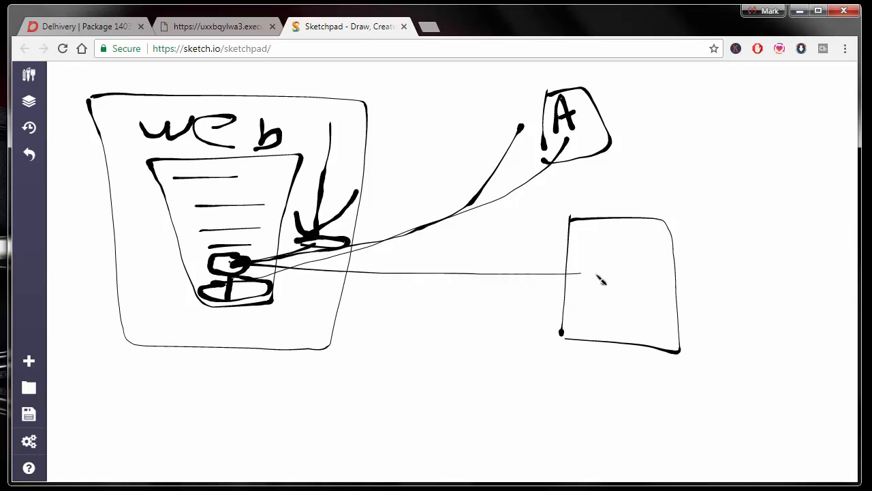
drag(586, 283, 600, 265)
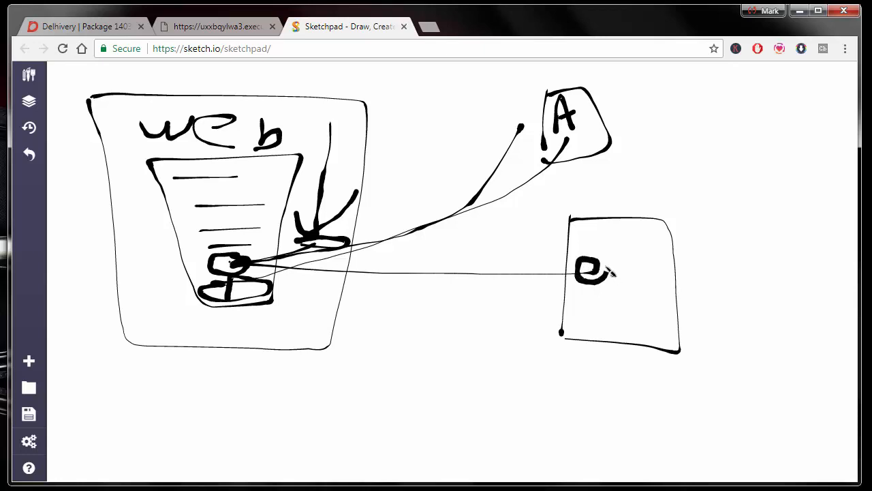
drag(600, 270, 593, 282)
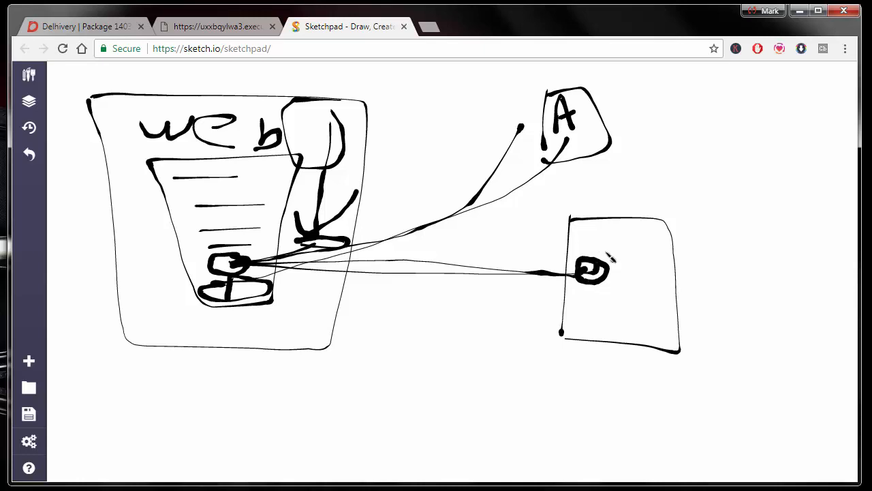
drag(593, 270, 593, 270)
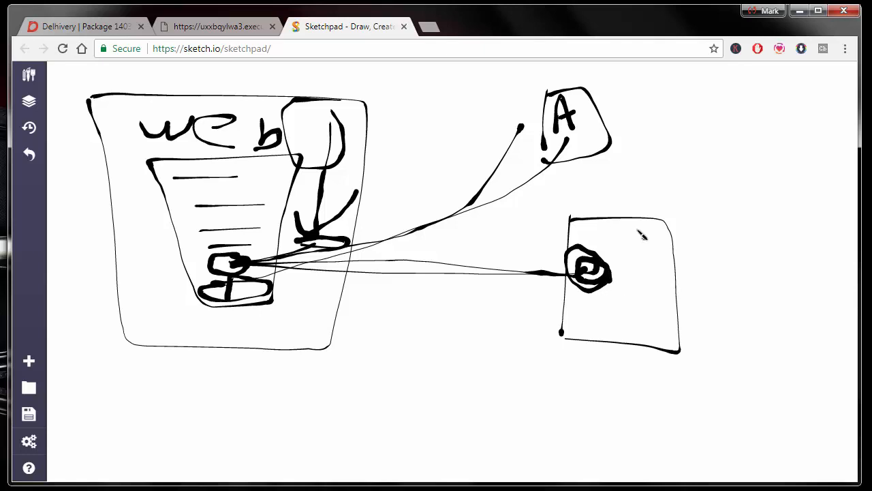
mouse_move(634, 262)
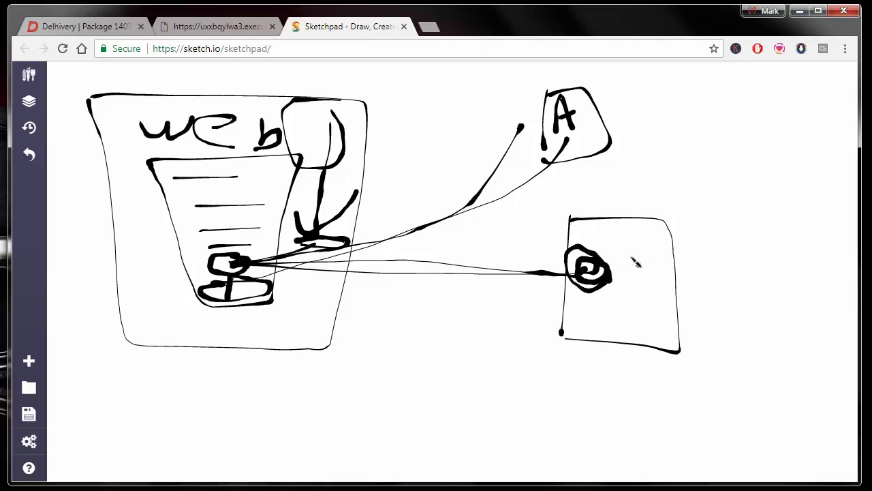
Add a far-right box labelled DB and wire it to the middle box
drag(752, 224, 838, 311)
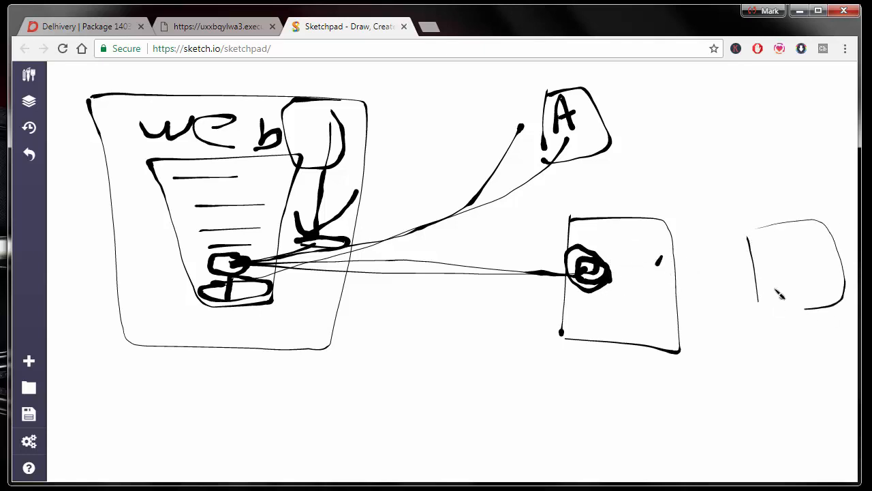
drag(783, 265, 825, 272)
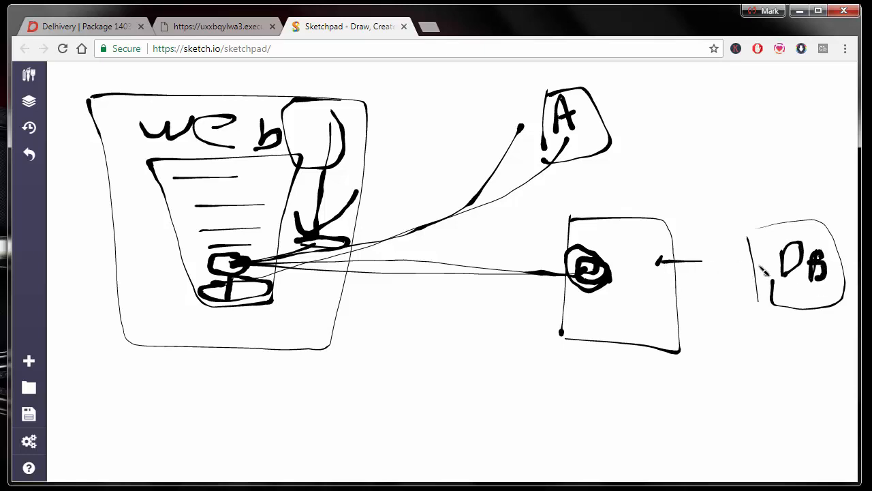
drag(702, 261, 756, 262)
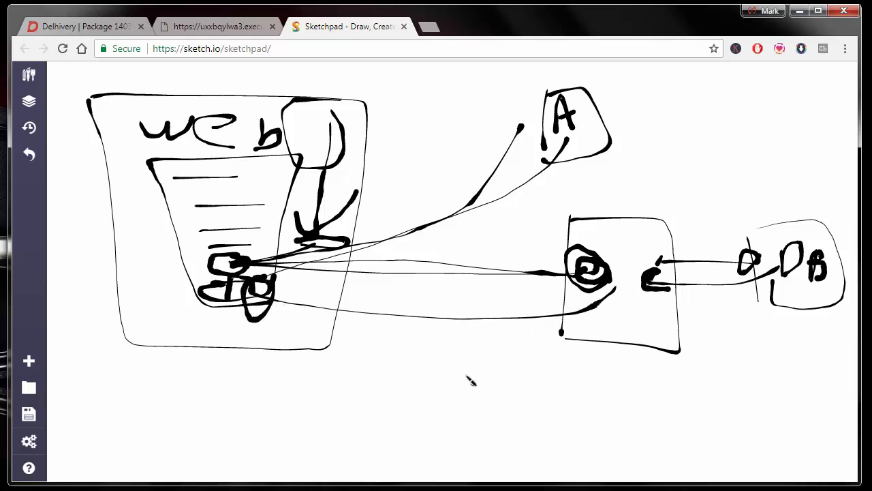
mouse_move(488, 373)
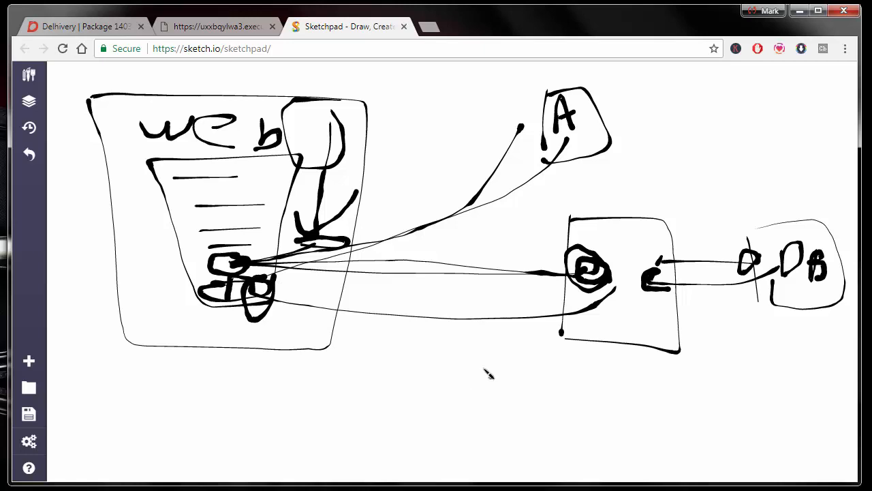
mouse_move(503, 340)
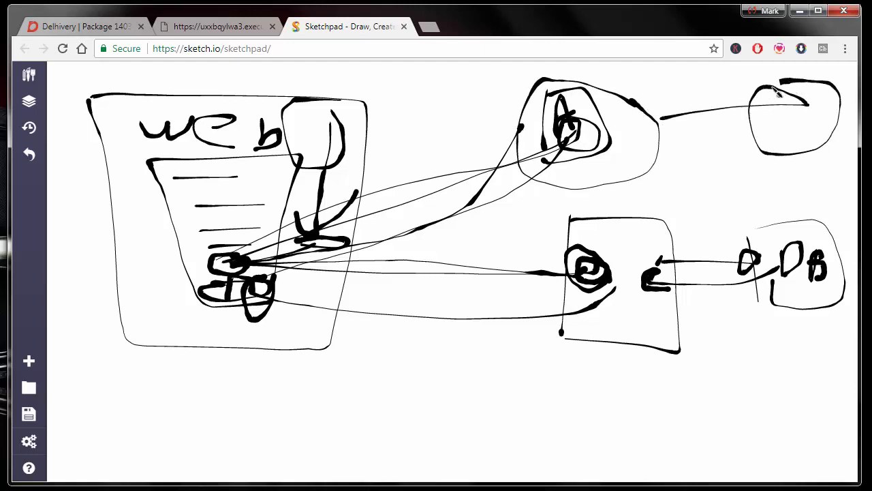
Add a small top-right box and long crossing strokes over the web box
drag(777, 93, 804, 136)
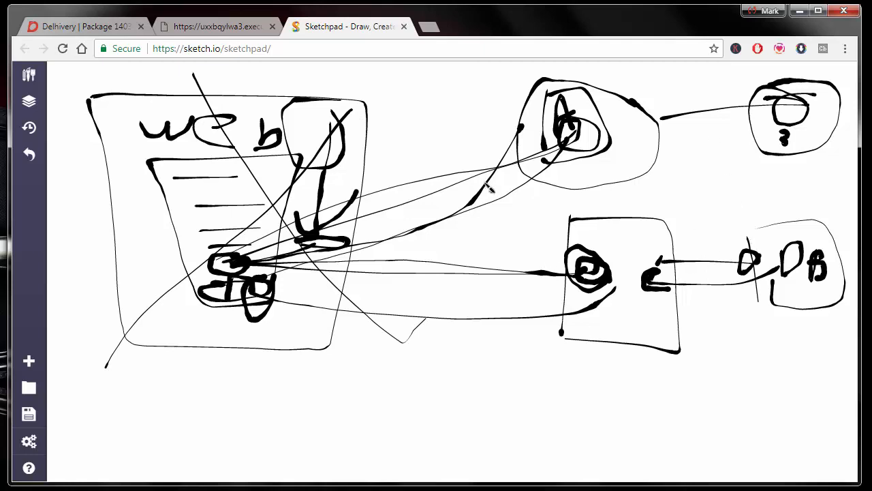
mouse_move(484, 185)
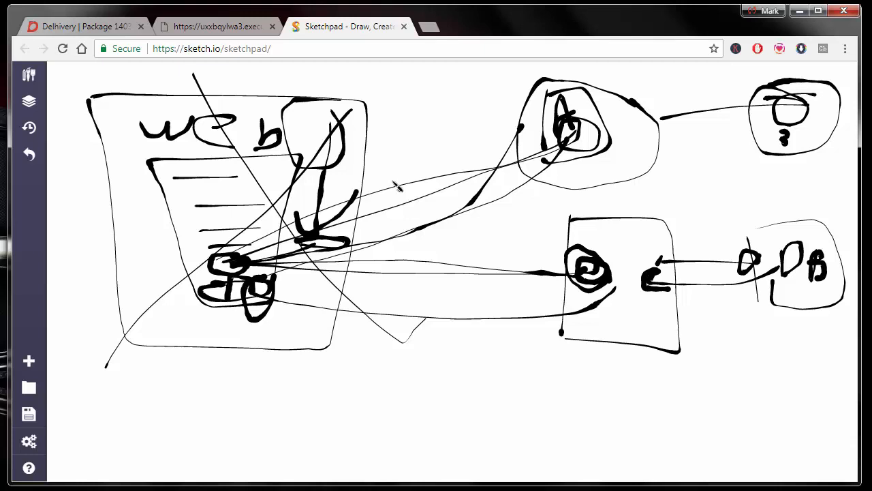
mouse_move(409, 184)
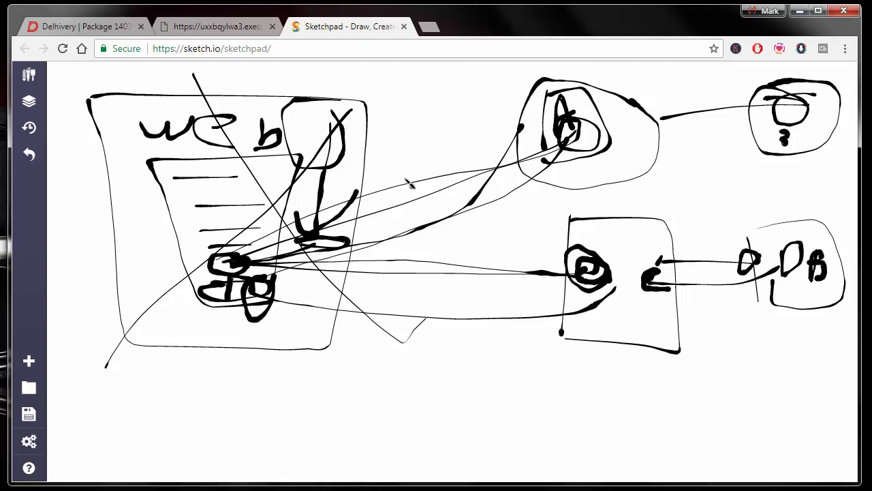
mouse_move(407, 175)
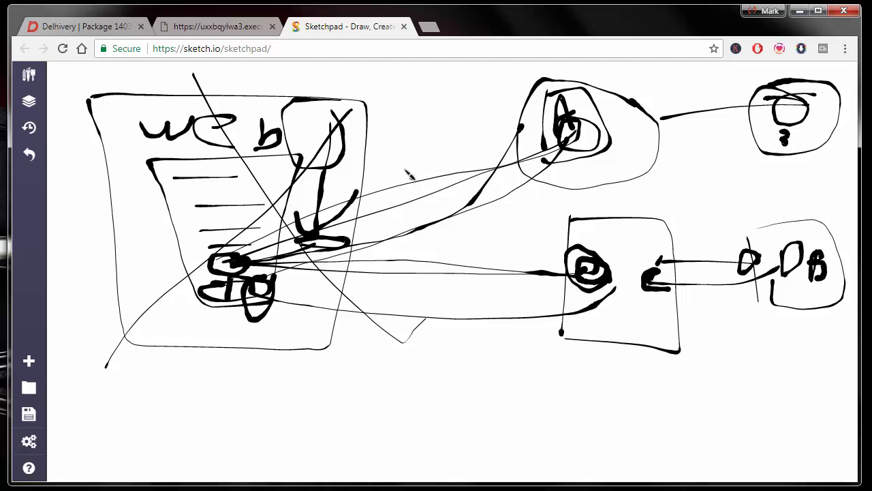
mouse_move(414, 170)
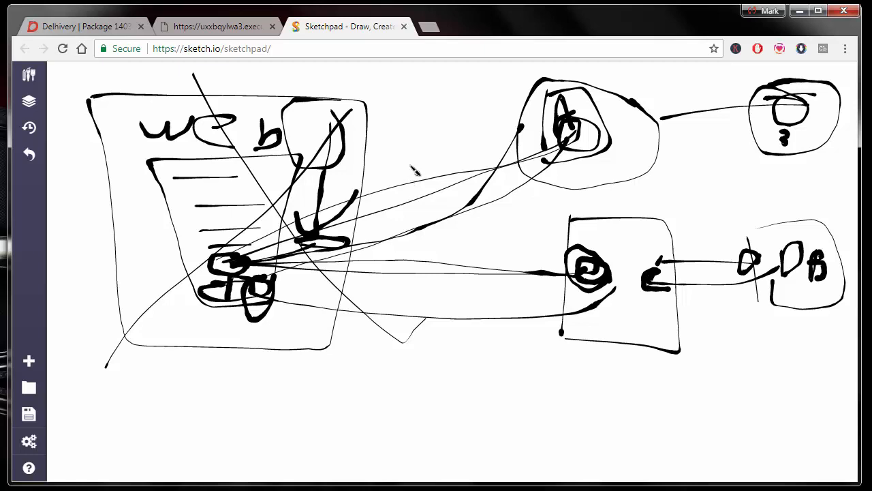
mouse_move(415, 175)
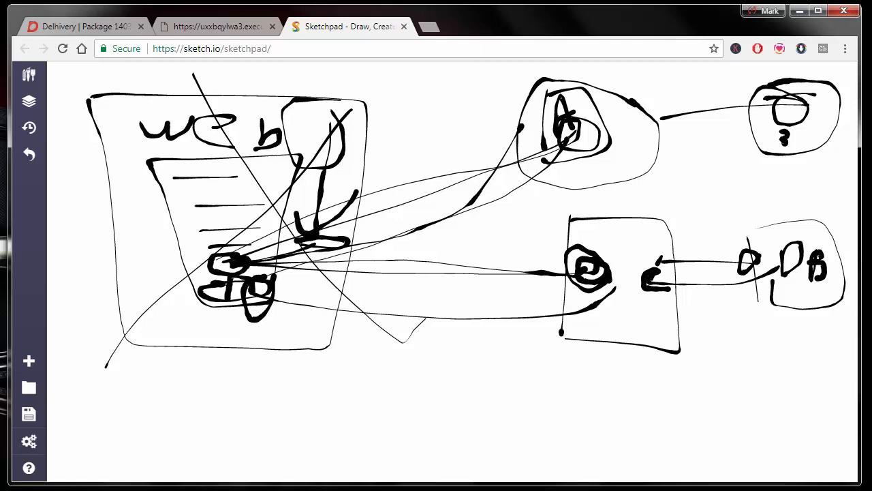